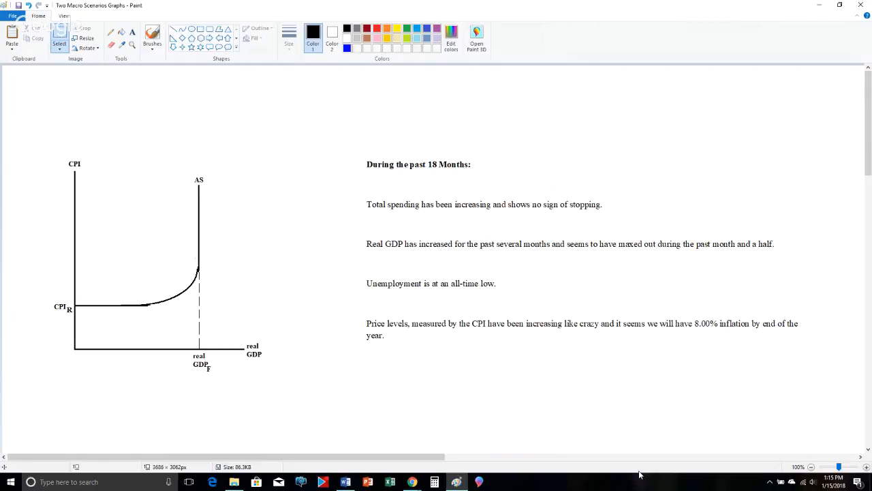
pyautogui.moveTo(74, 293)
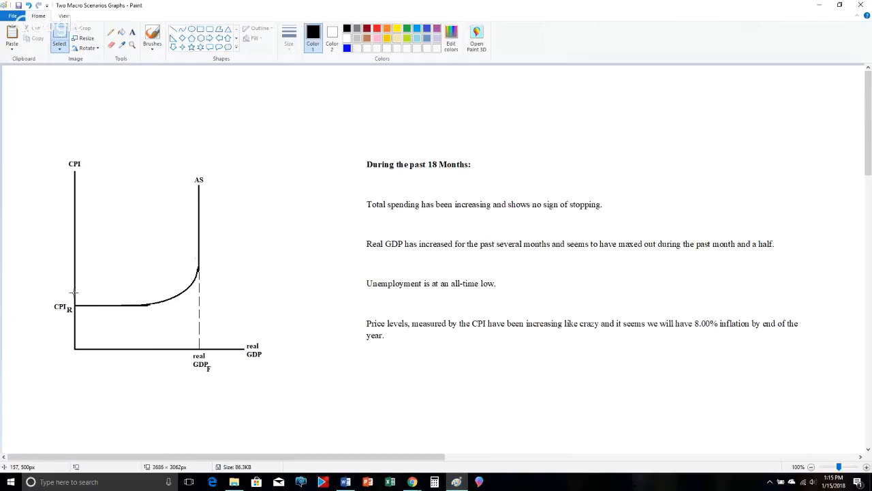
pyautogui.moveTo(90, 298)
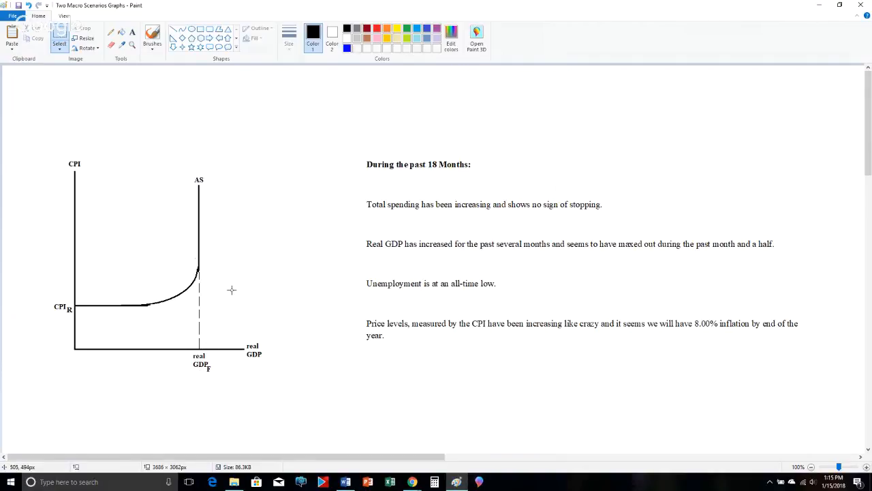
pyautogui.moveTo(655, 270)
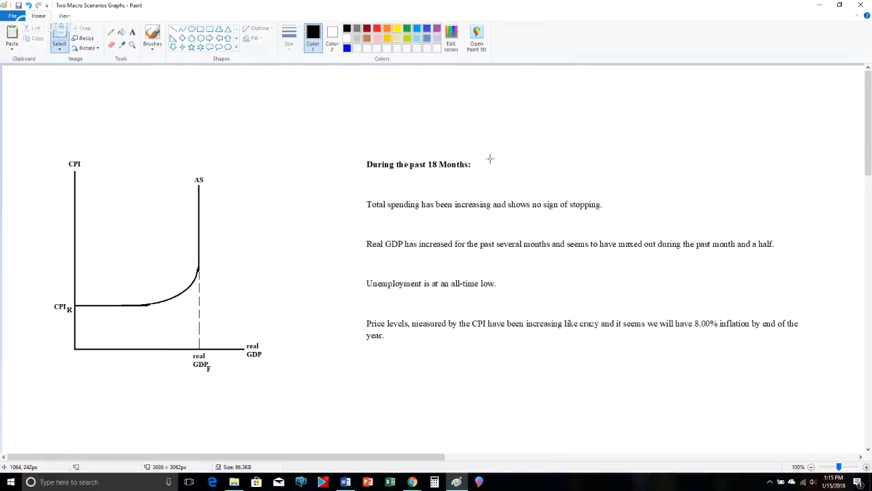
pyautogui.moveTo(517, 295)
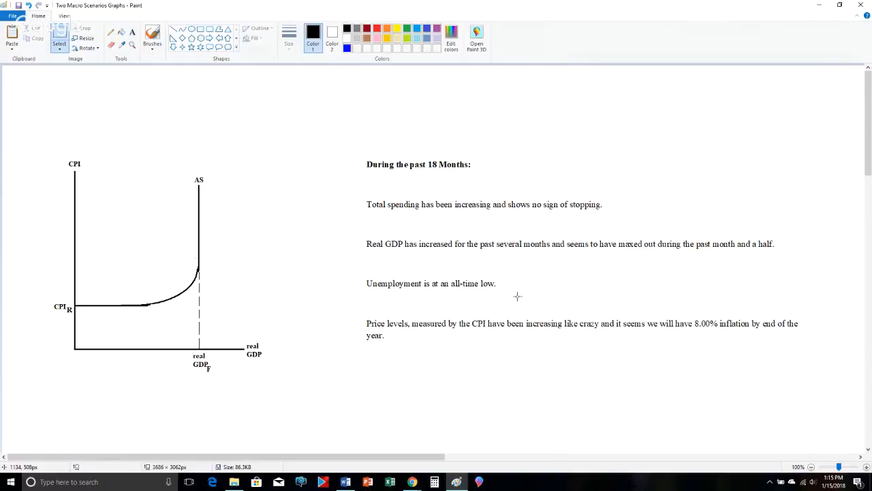
pyautogui.moveTo(385, 213)
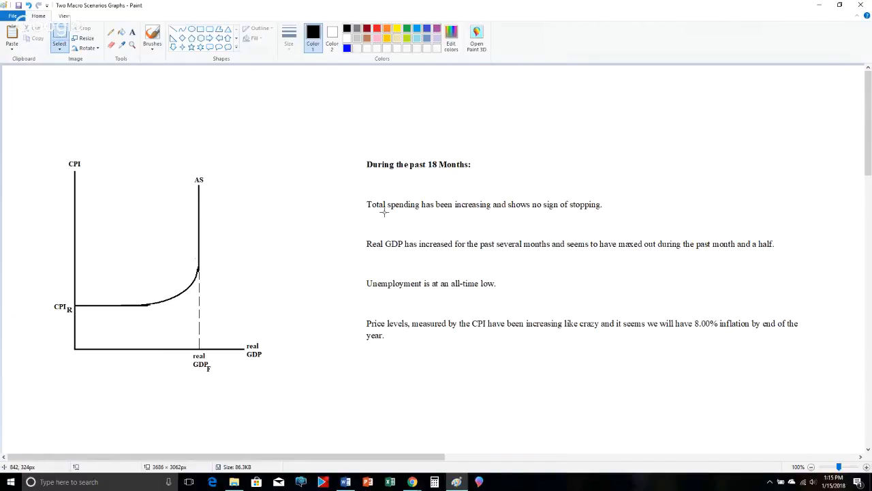
pyautogui.moveTo(608, 210)
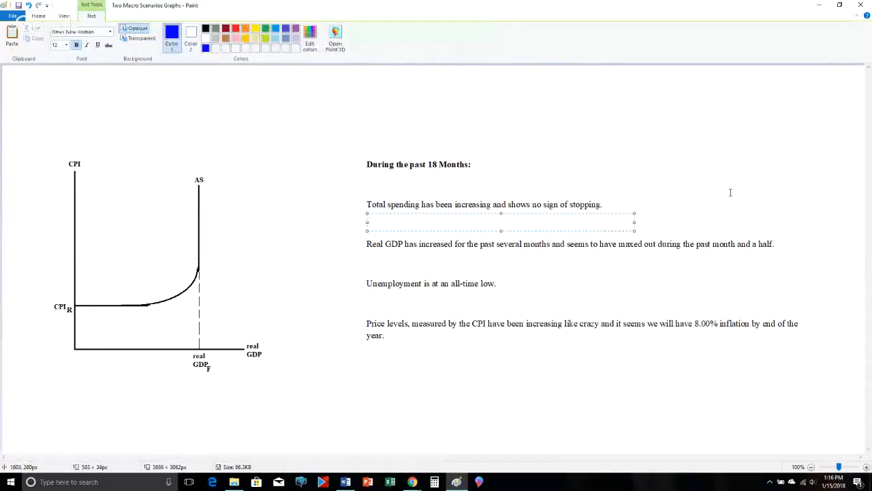
# - Write the blue note "AD shifts to the right" and enlarge its text size
pyautogui.write('AD')
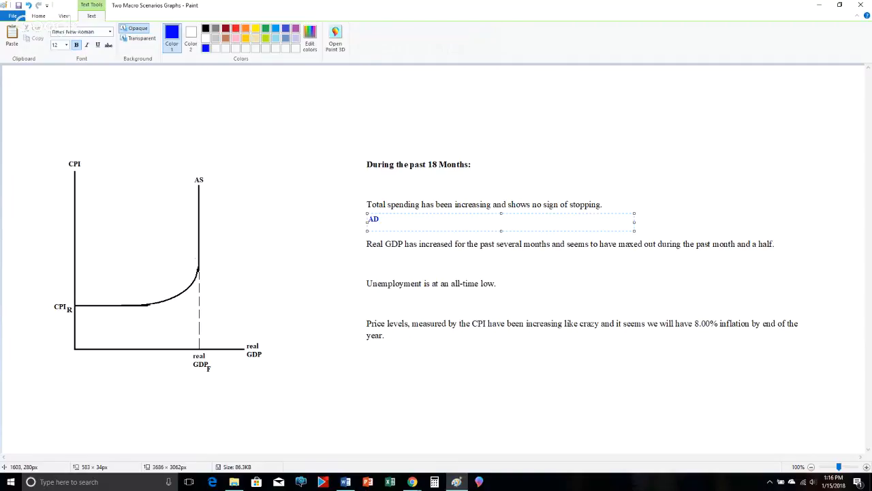
pyautogui.write('shifts to')
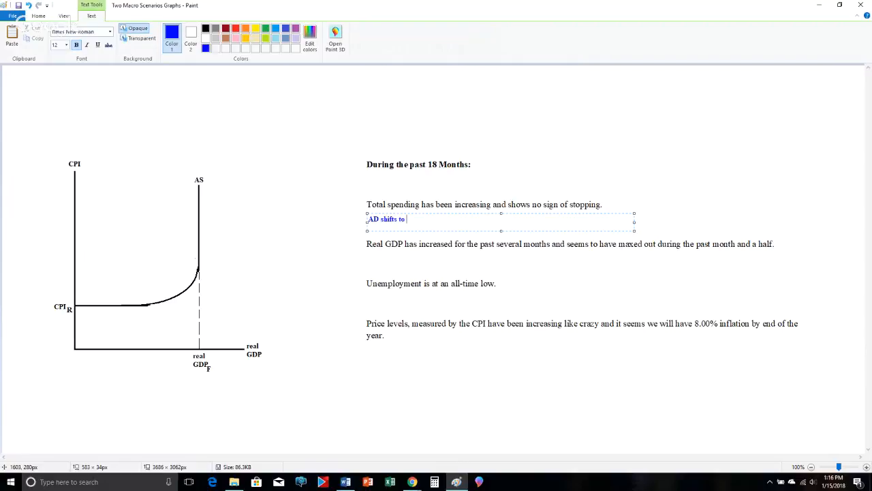
pyautogui.write('her')
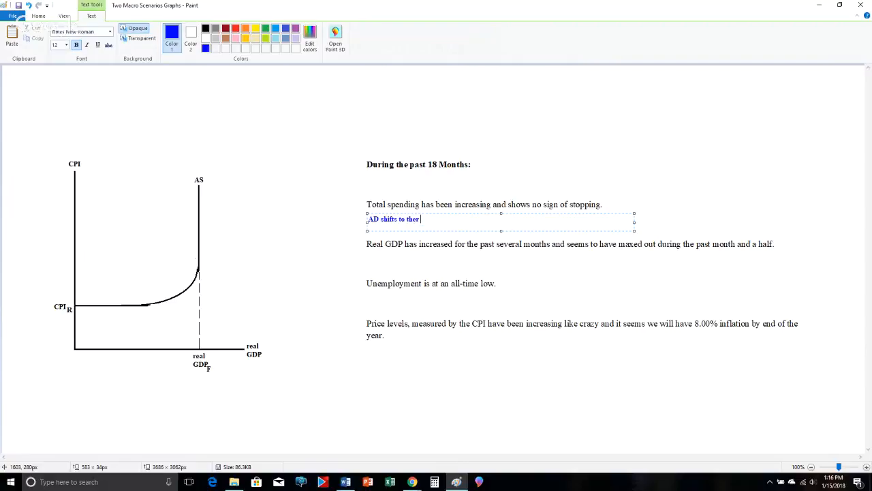
pyautogui.write('right')
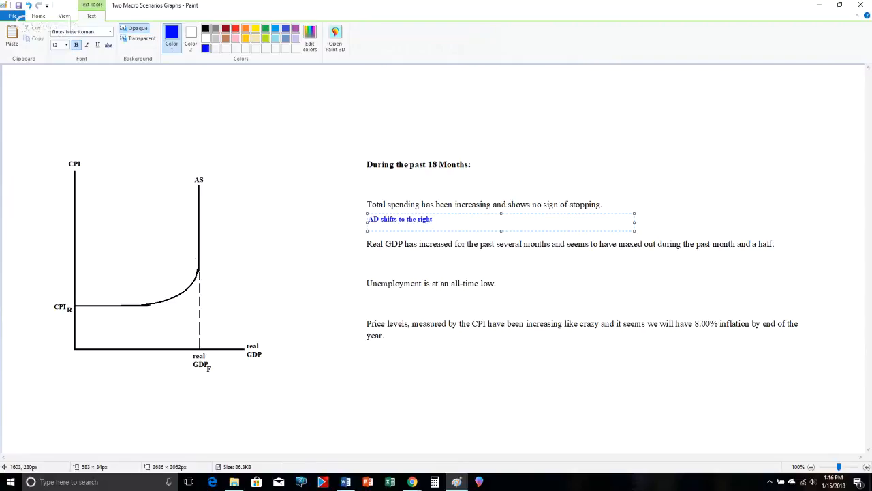
pyautogui.click(64, 44)
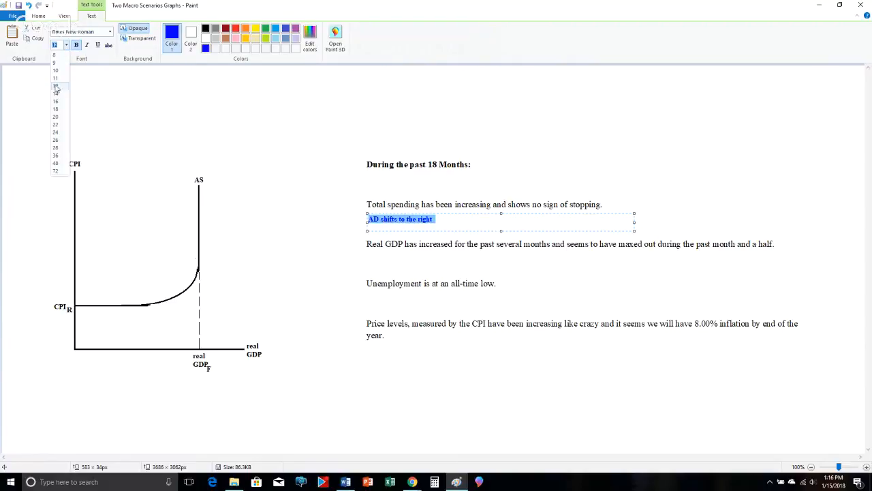
pyautogui.click(55, 92)
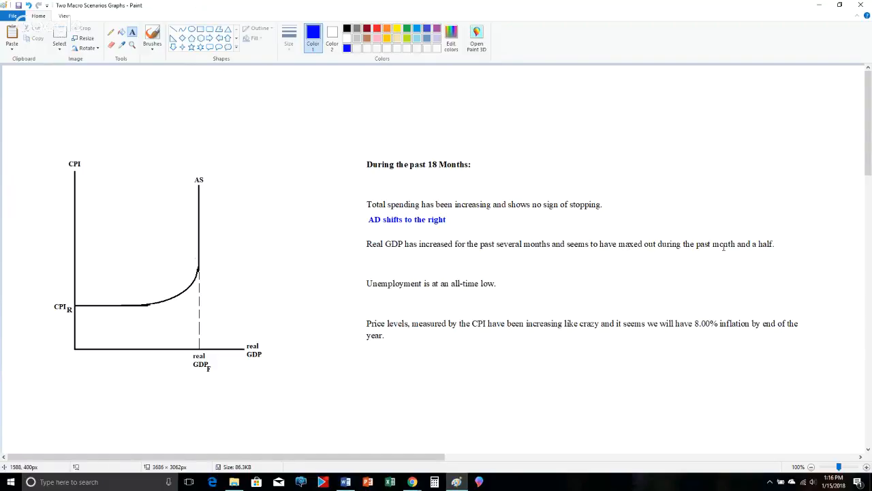
pyautogui.moveTo(275, 419)
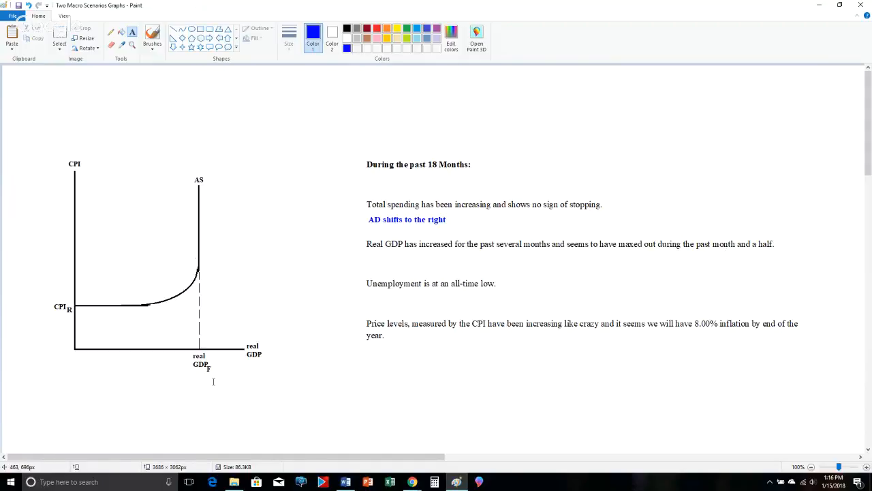
pyautogui.moveTo(305, 388)
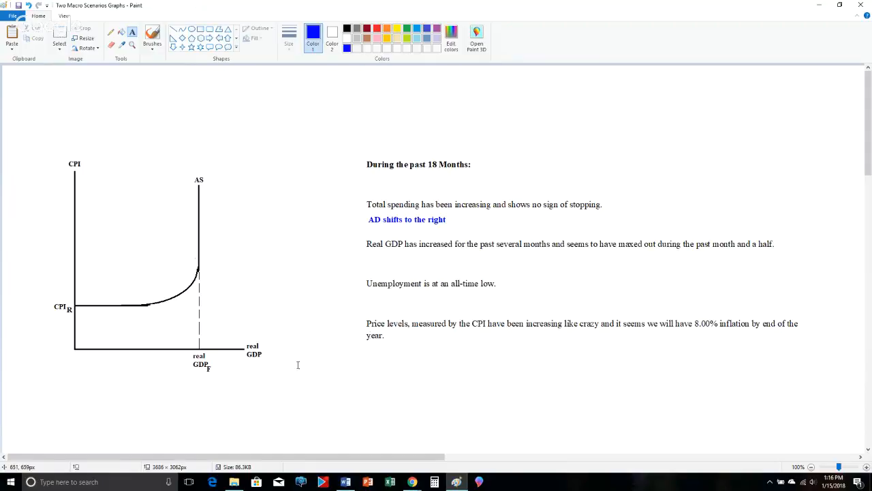
pyautogui.moveTo(381, 244)
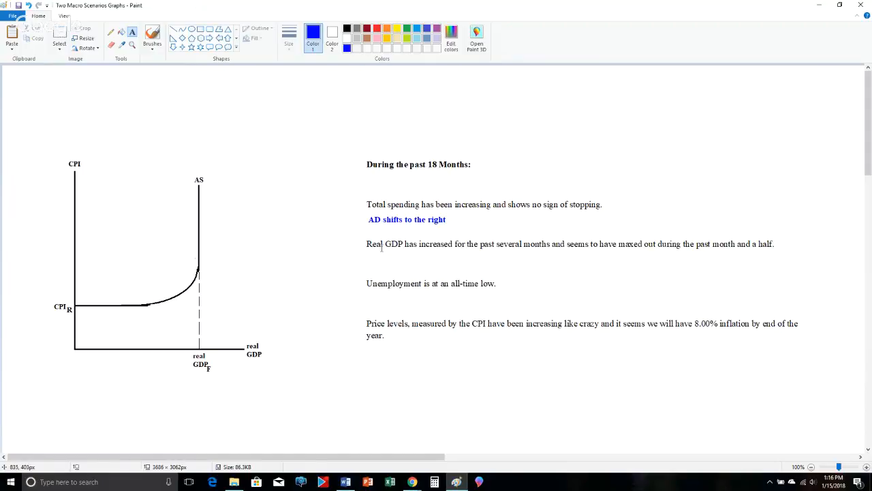
pyautogui.moveTo(426, 283)
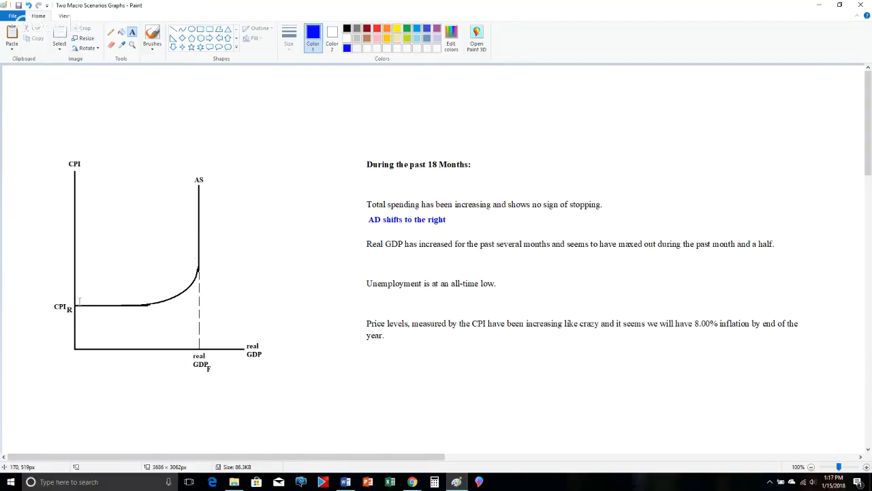
pyautogui.moveTo(133, 303)
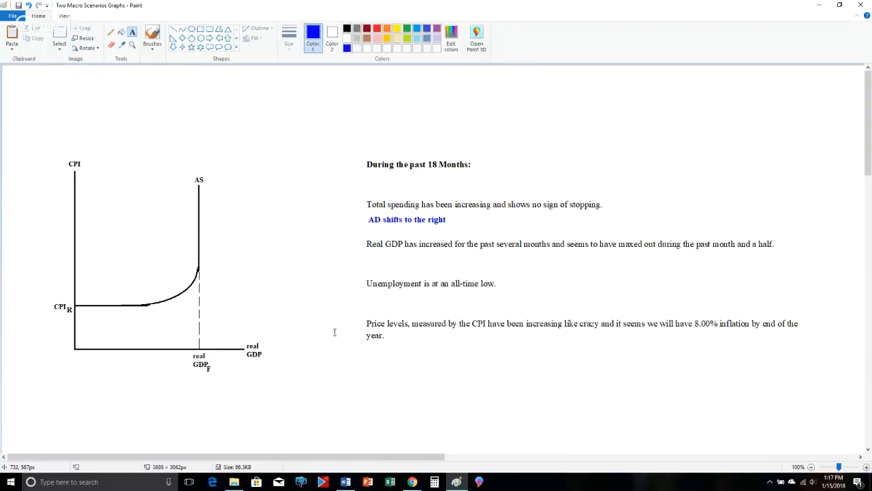
pyautogui.moveTo(701, 252)
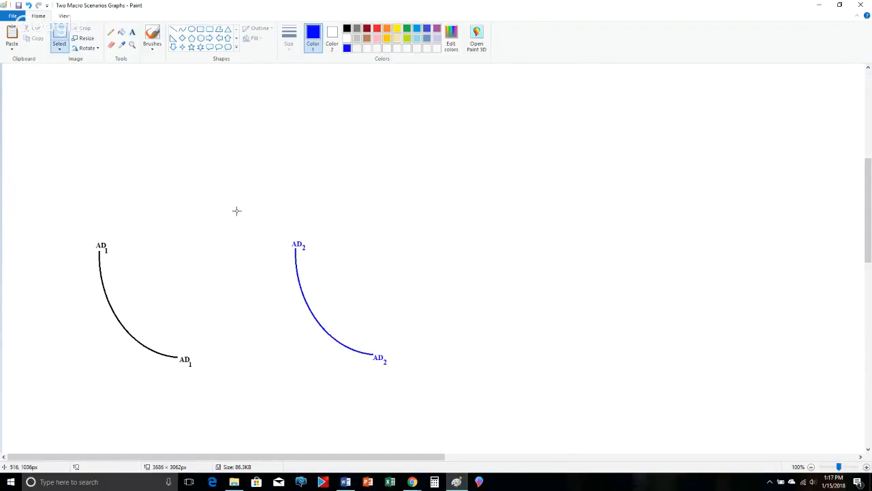
# - Move the blue AD2 curve onto the graph crossing AS's vertical part and draw a blue rightward arrow
pyautogui.moveTo(259, 215); pyautogui.dragTo(420, 381)
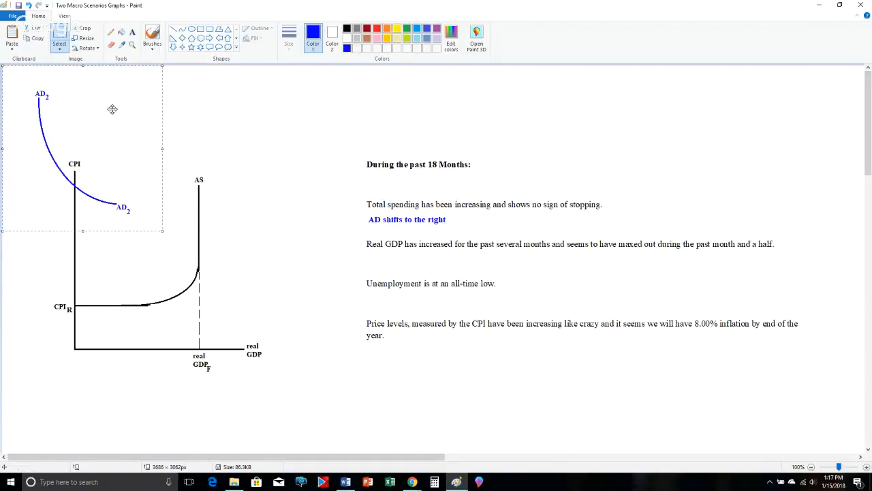
pyautogui.moveTo(112, 109); pyautogui.dragTo(242, 168)
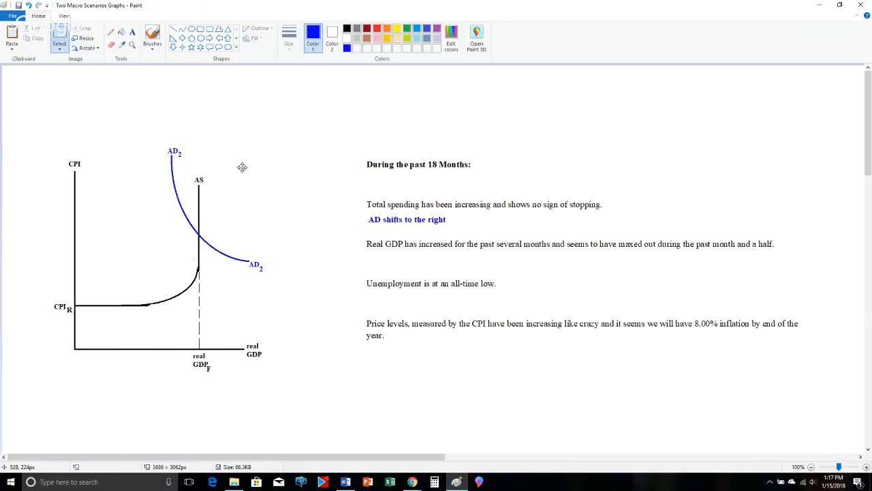
pyautogui.moveTo(134, 123); pyautogui.dragTo(294, 287)
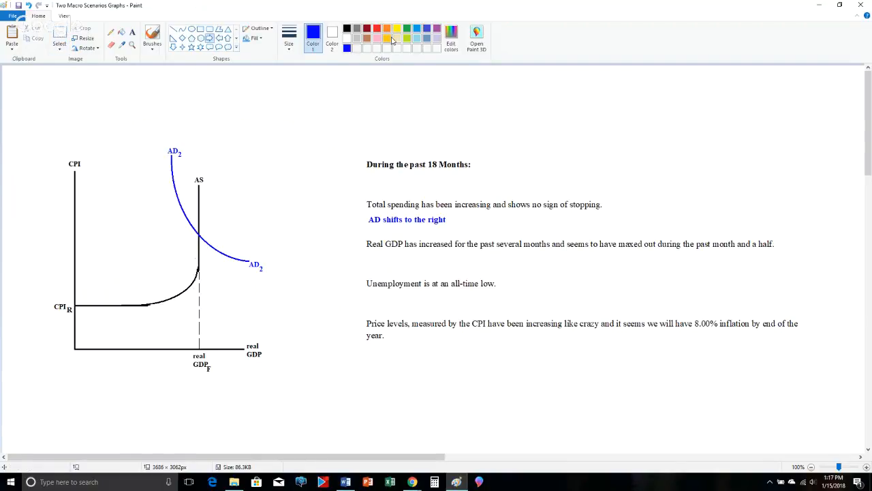
pyautogui.click(333, 35)
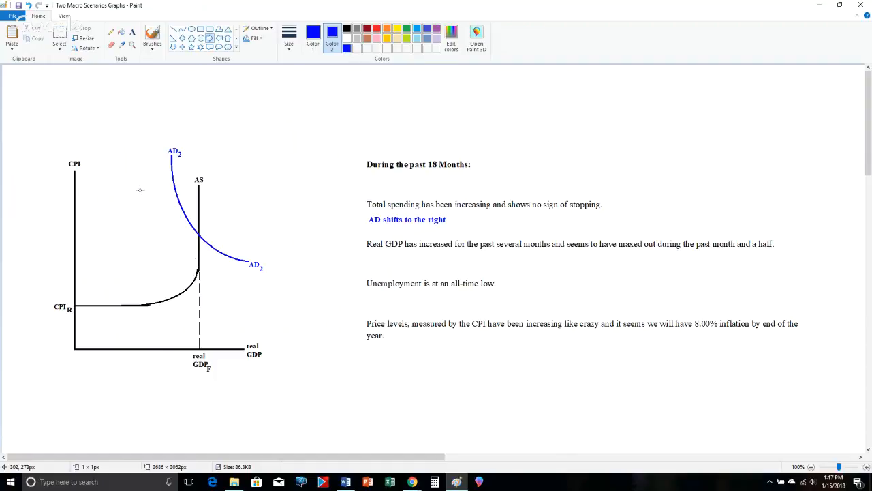
pyautogui.moveTo(139, 189); pyautogui.dragTo(175, 204)
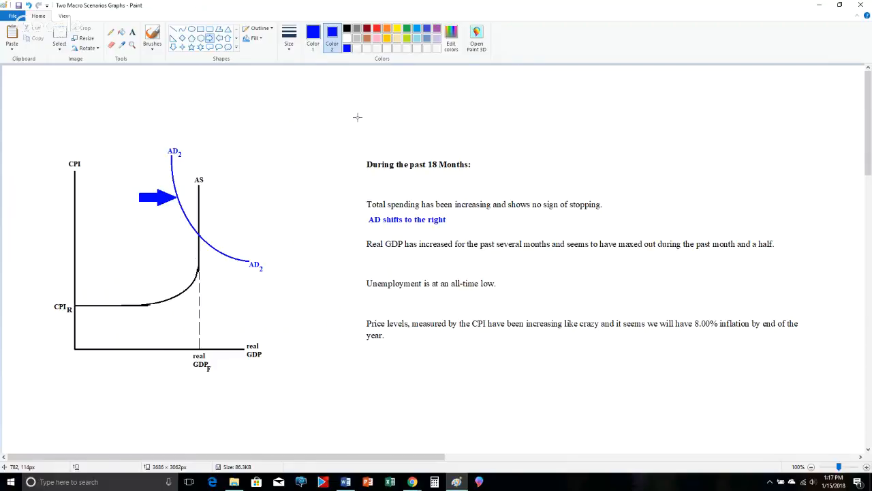
pyautogui.moveTo(218, 232)
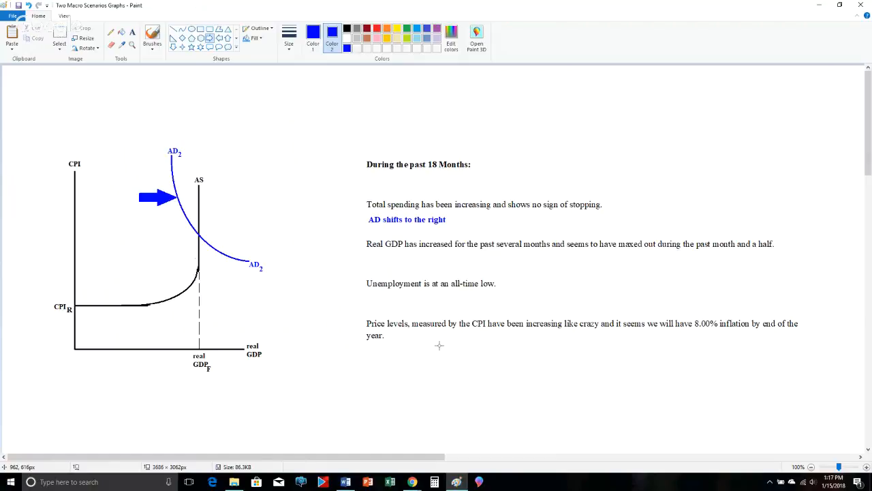
pyautogui.moveTo(184, 62)
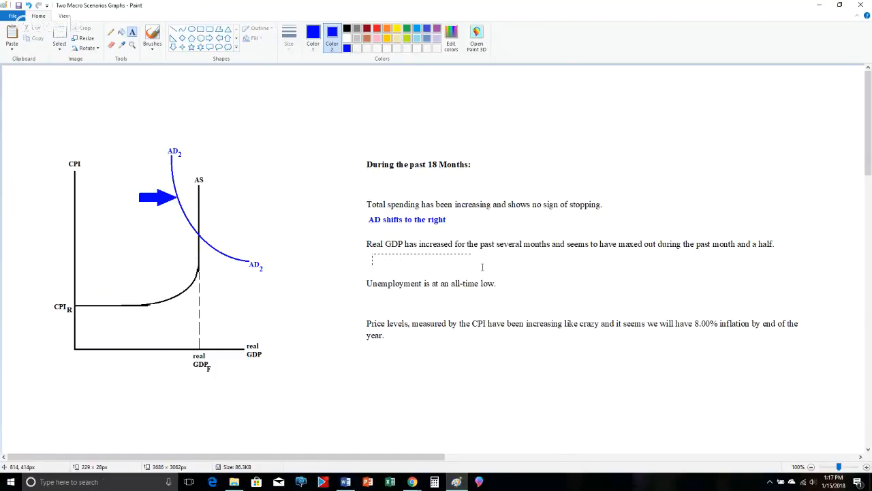
# - Write the blue note "AD ended up in the Classical Segment of AS at the end of 18 months" under the real GDP paragraph
pyautogui.moveTo(370, 258); pyautogui.dragTo(591, 273)
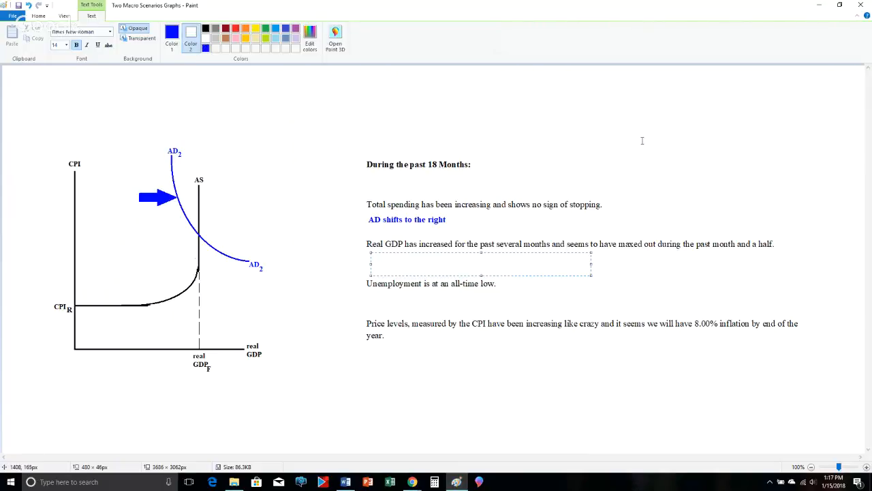
pyautogui.write('AD ended up in')
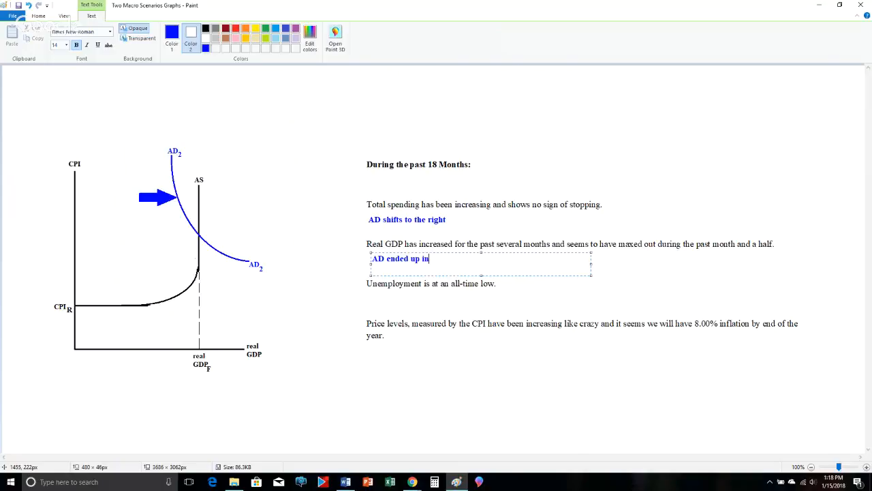
pyautogui.write('the CLa')
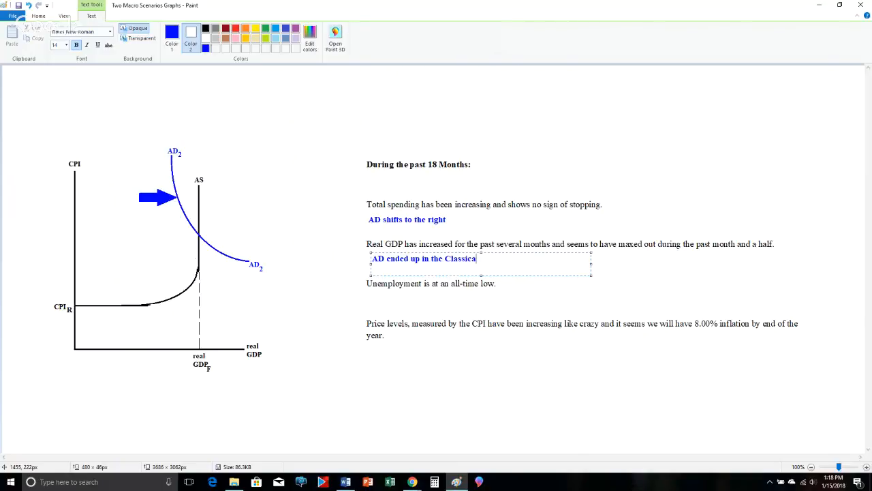
pyautogui.write('Segemnt')
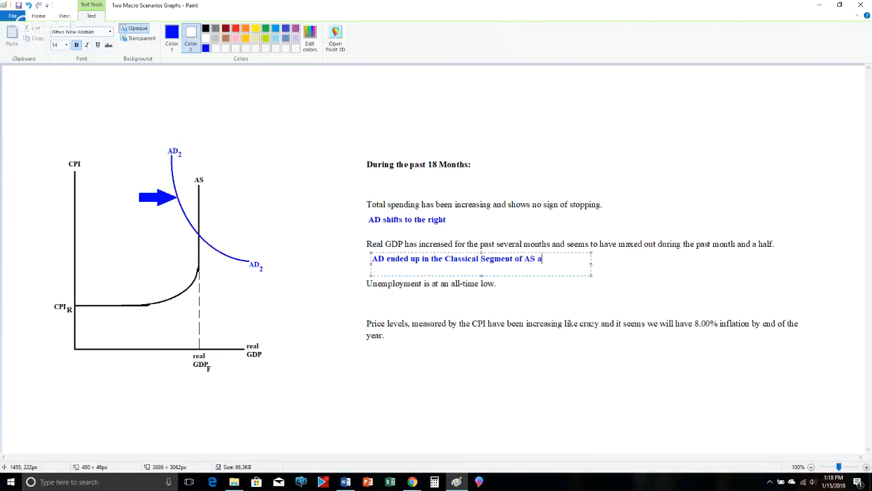
pyautogui.write('t the end of')
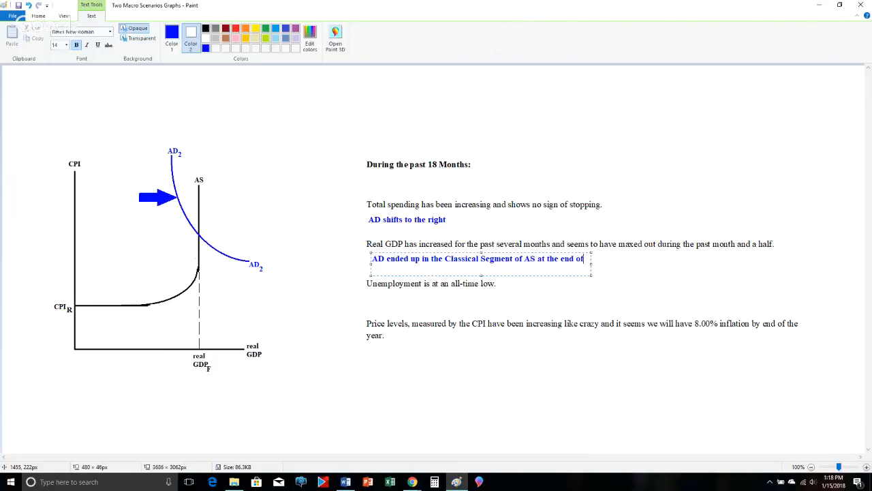
pyautogui.write('18 months')
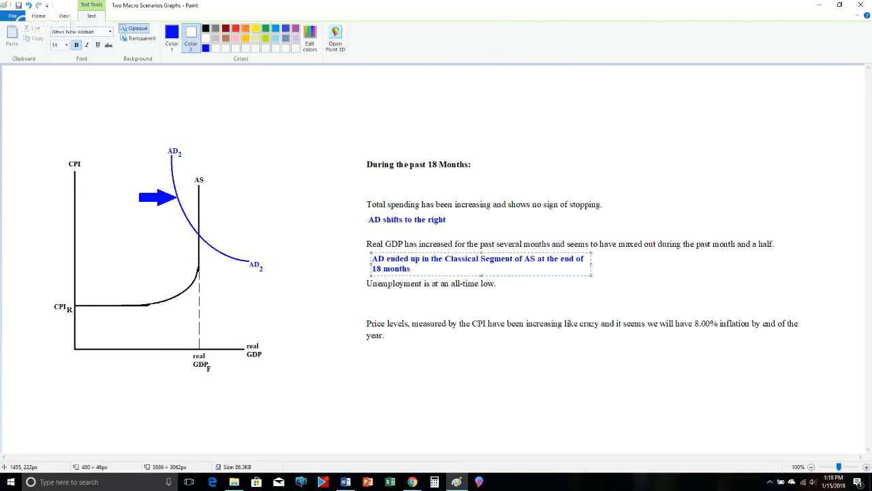
pyautogui.click(527, 294)
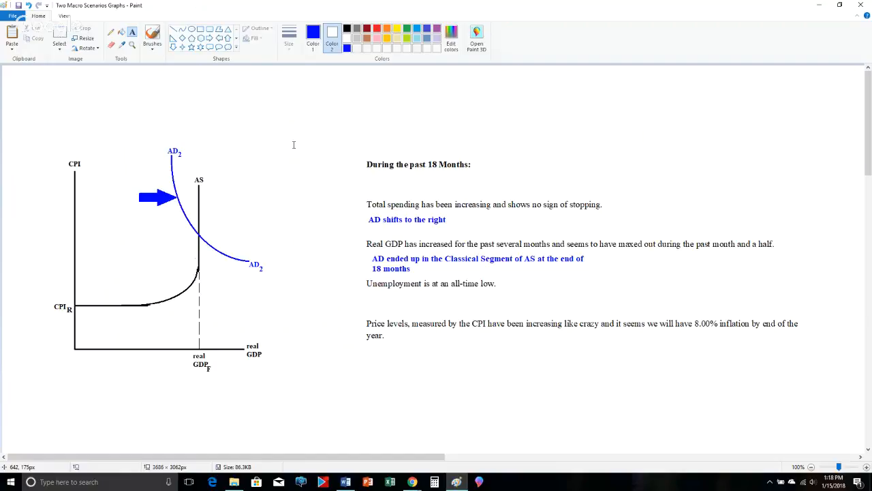
pyautogui.moveTo(471, 305)
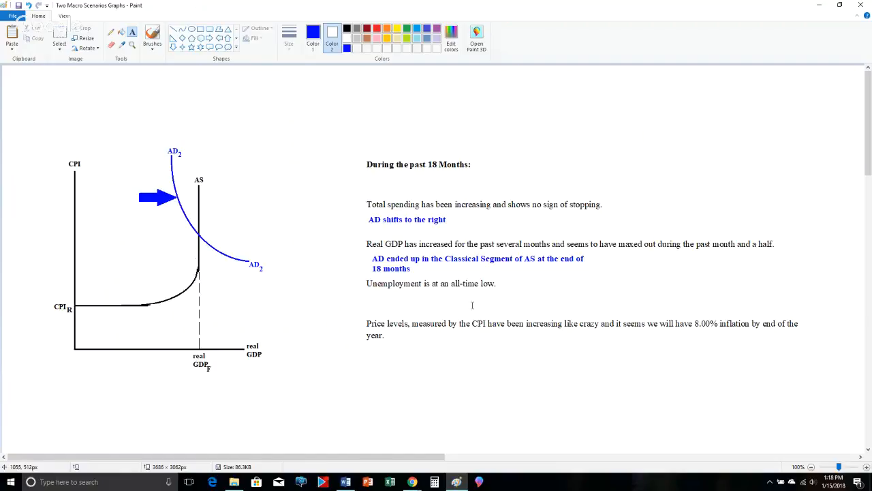
pyautogui.moveTo(98, 141)
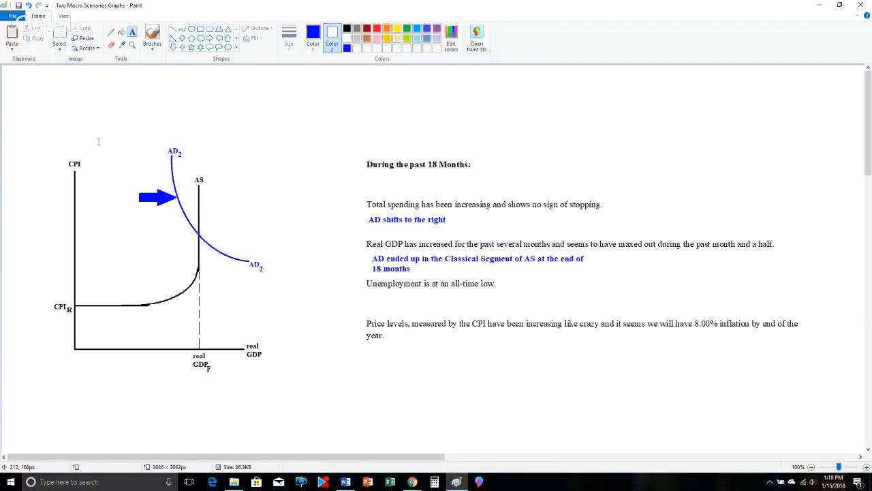
pyautogui.moveTo(566, 327)
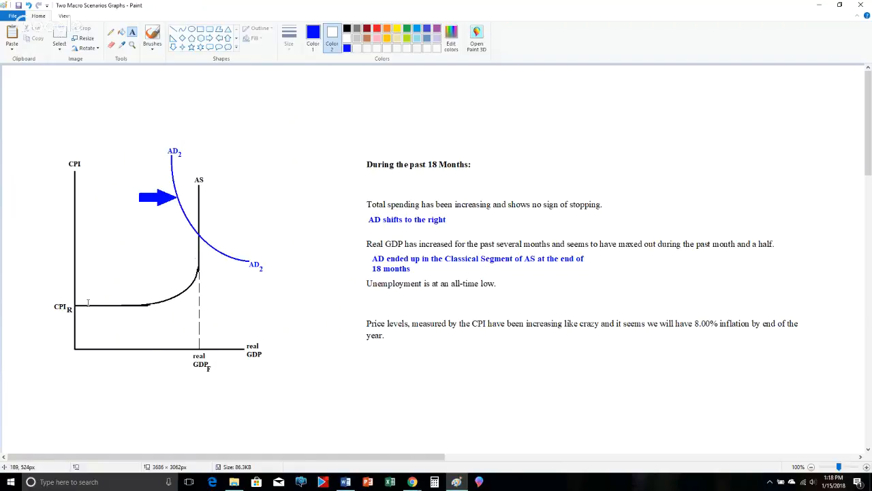
pyautogui.moveTo(108, 307)
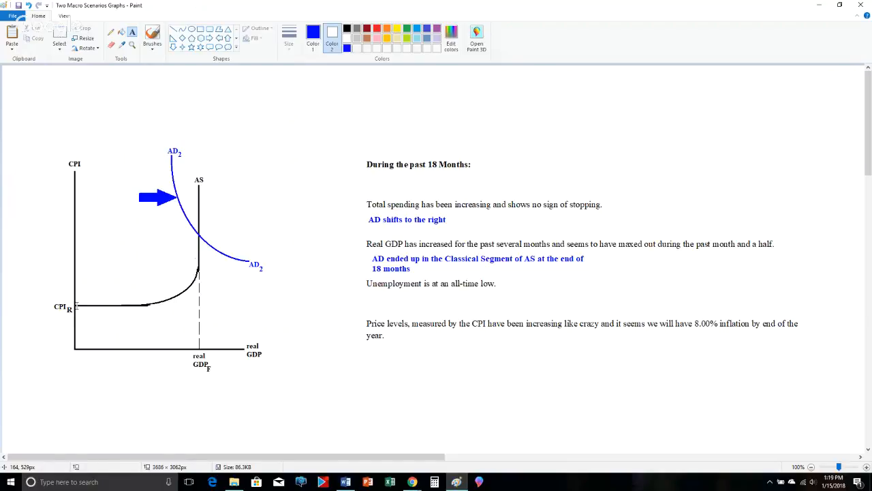
pyautogui.moveTo(154, 304)
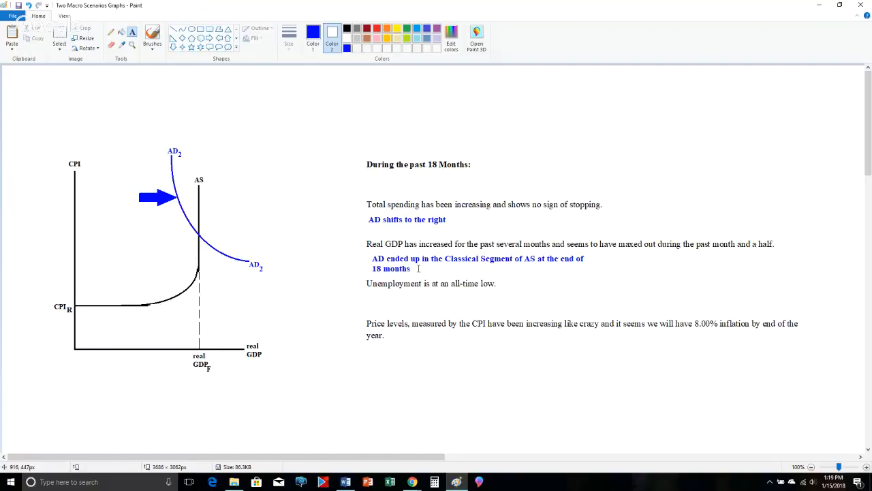
pyautogui.moveTo(95, 204)
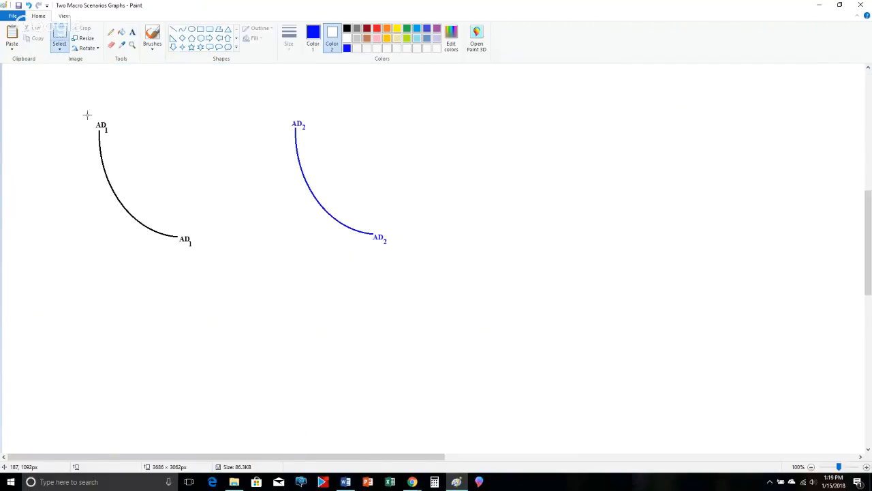
# - Pick up the black AD1 curve with its labels and switch the drawing colour to black
pyautogui.moveTo(87, 112); pyautogui.dragTo(205, 251)
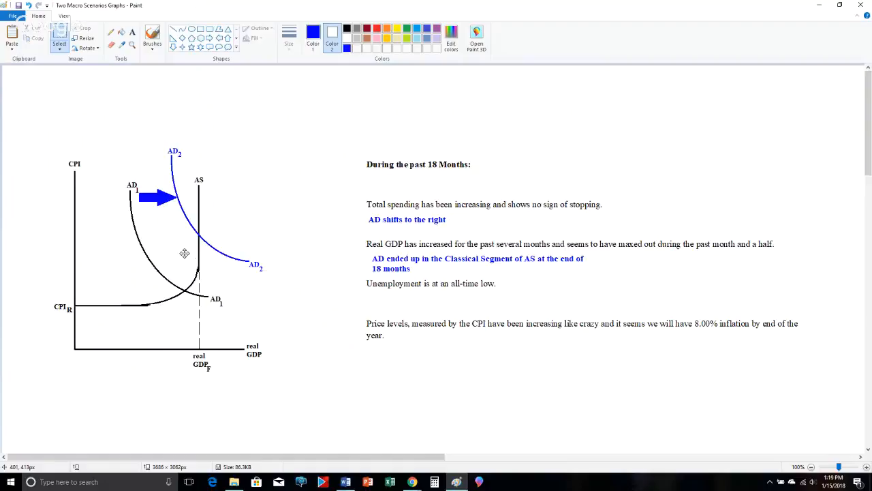
pyautogui.moveTo(325, 250)
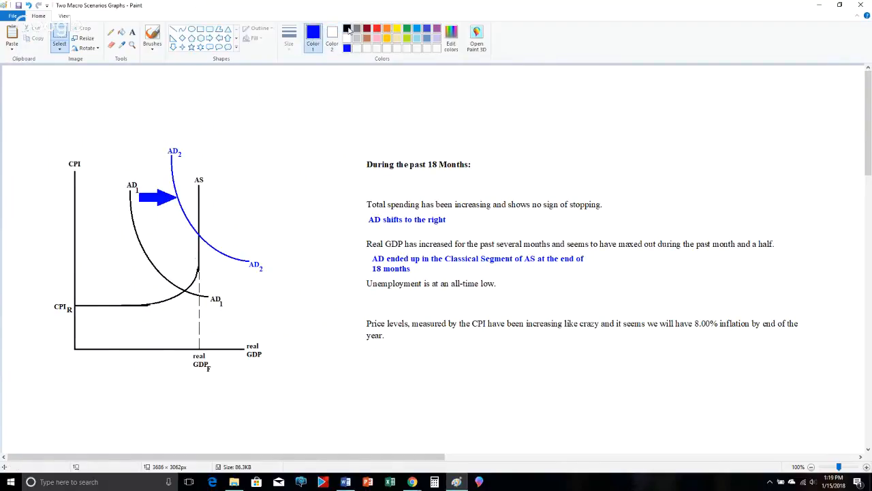
pyautogui.click(346, 27)
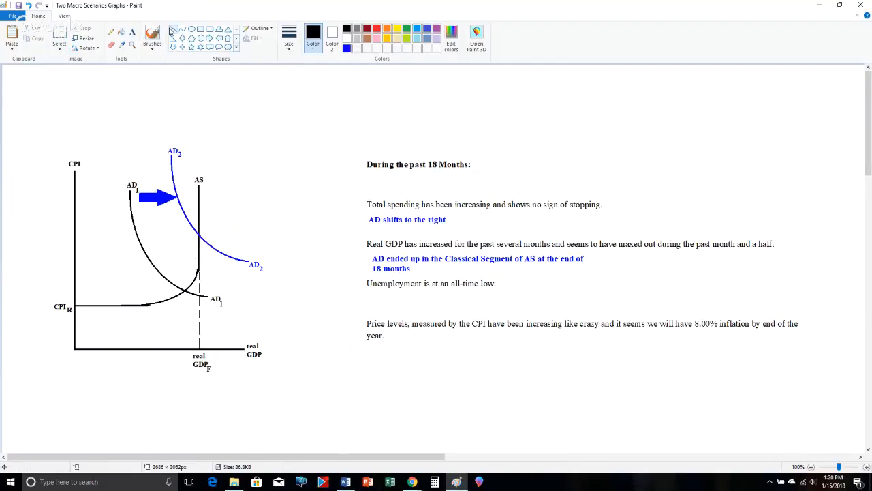
# - Draw thin black guide lines from AD1's intersection to both axes and a blue horizontal line at AD2's intersection
pyautogui.moveTo(75, 282); pyautogui.dragTo(188, 291)
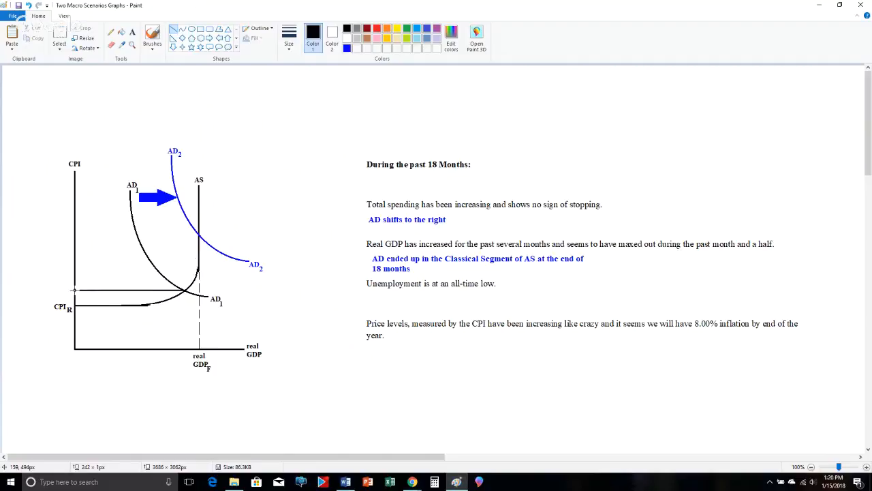
pyautogui.click(289, 34)
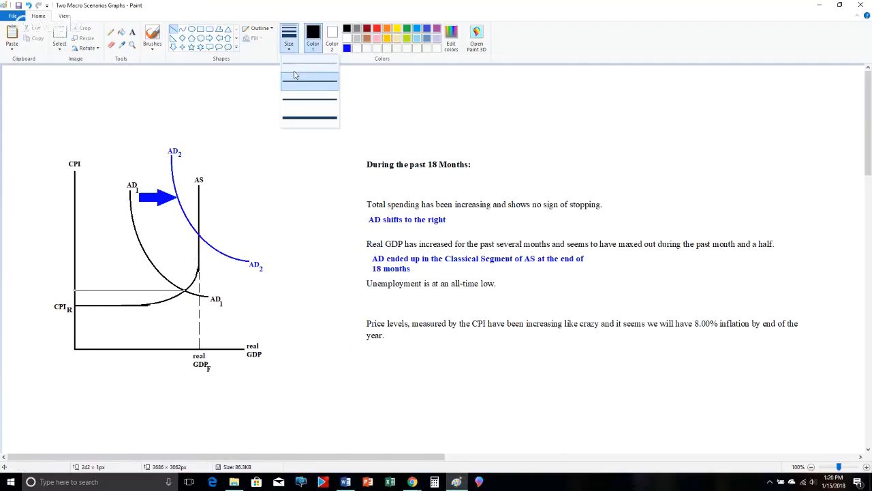
pyautogui.click(310, 76)
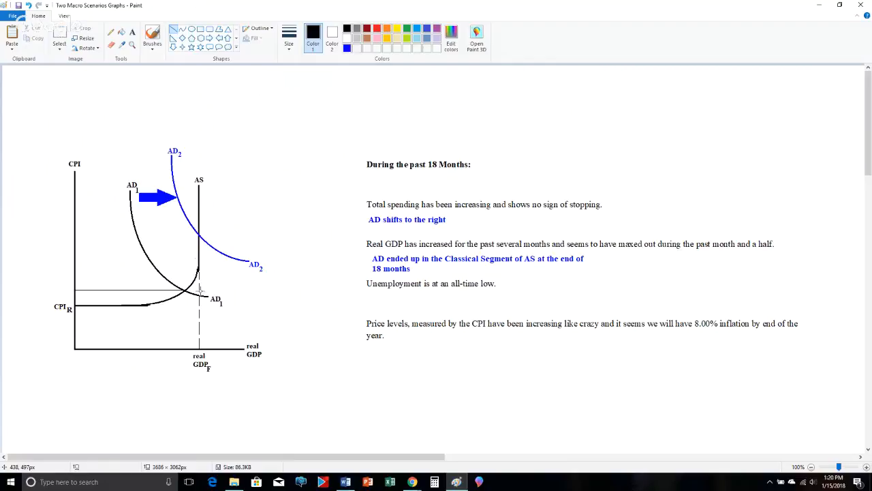
pyautogui.moveTo(189, 289); pyautogui.dragTo(183, 349)
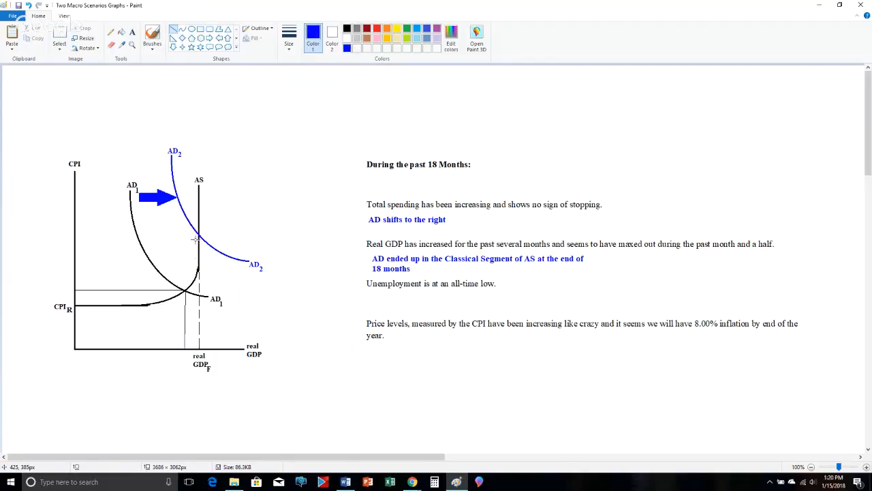
pyautogui.moveTo(82, 238); pyautogui.dragTo(198, 237)
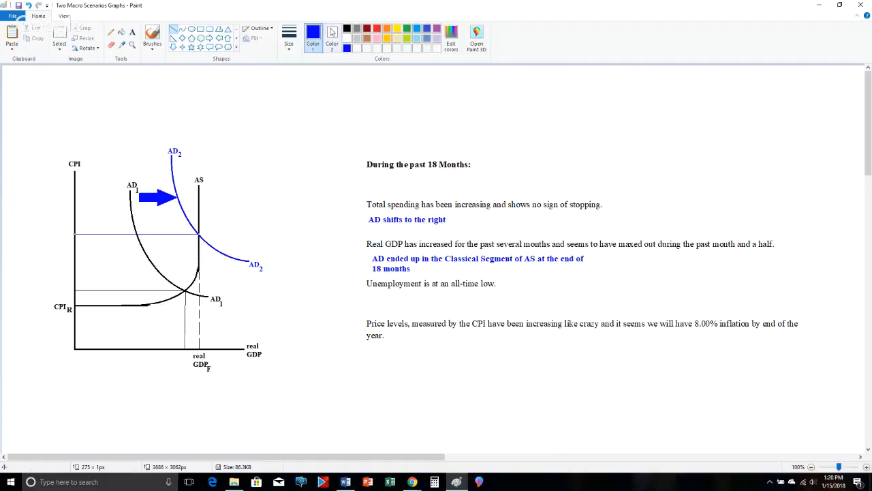
pyautogui.click(332, 36)
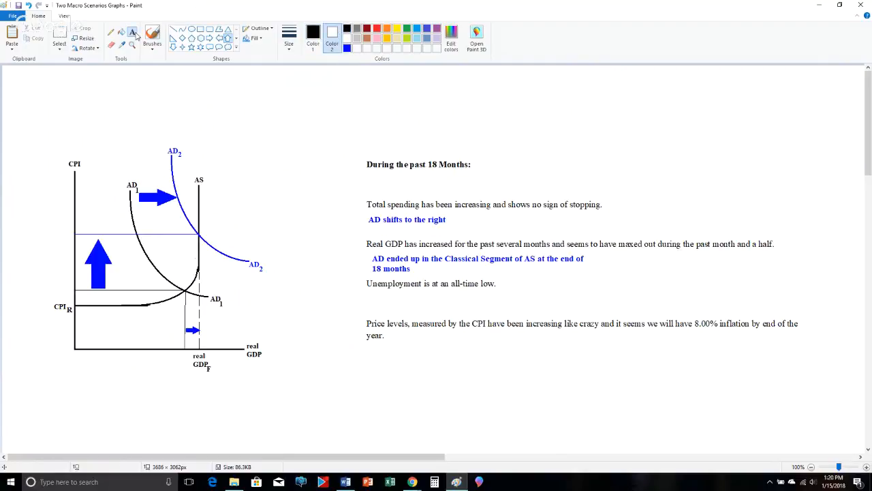
# - Label the axes CPI1 and real GDP1 and move the CPI1 label onto the CPI axis
pyautogui.moveTo(230, 98); pyautogui.dragTo(280, 115)
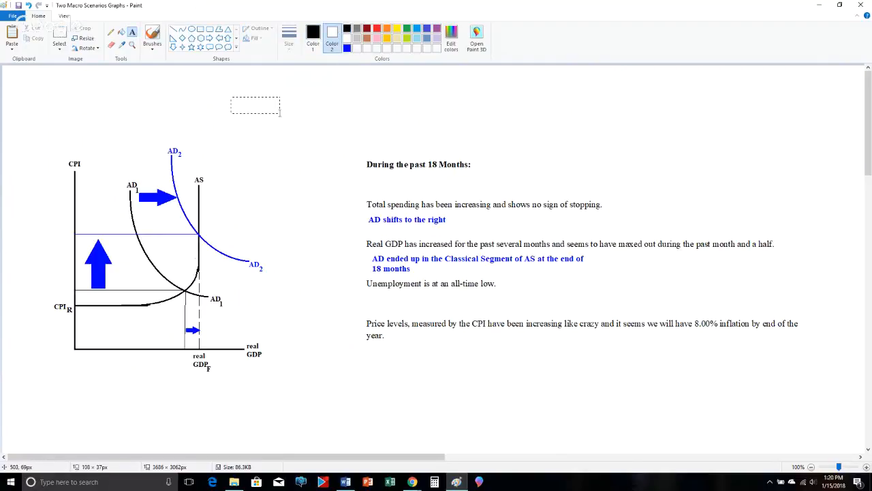
pyautogui.write('CPI')
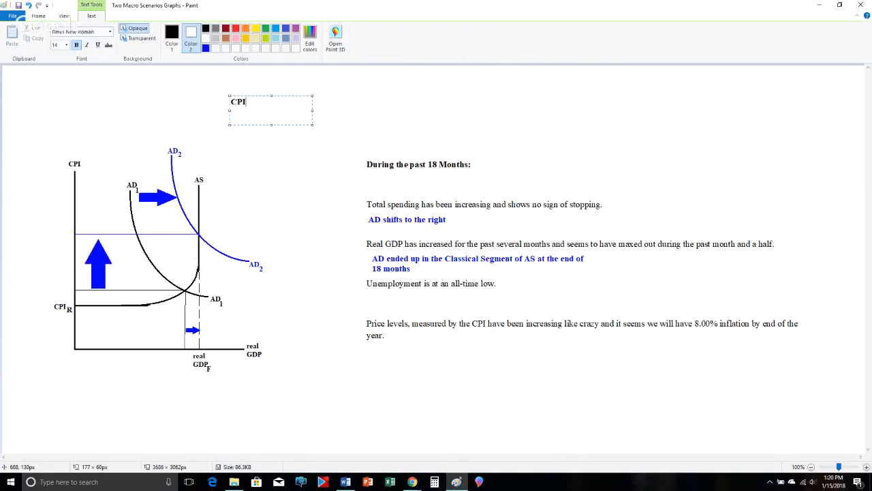
pyautogui.write('1')
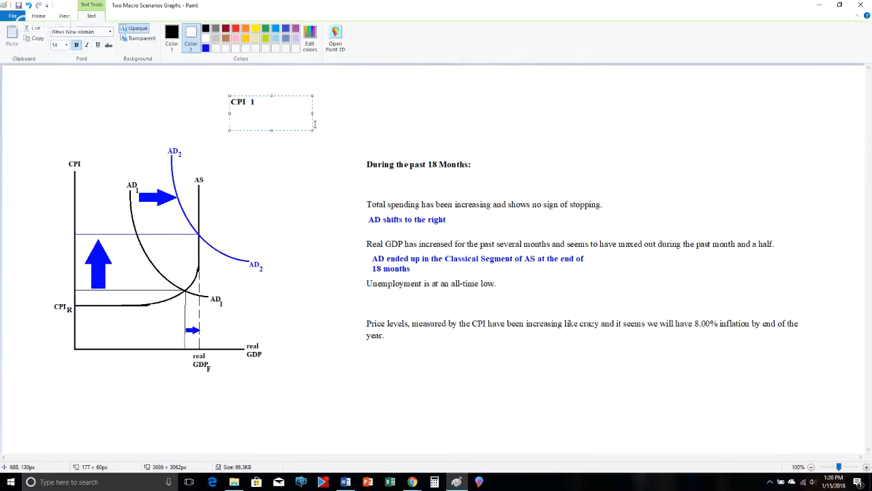
pyautogui.write('real GDP')
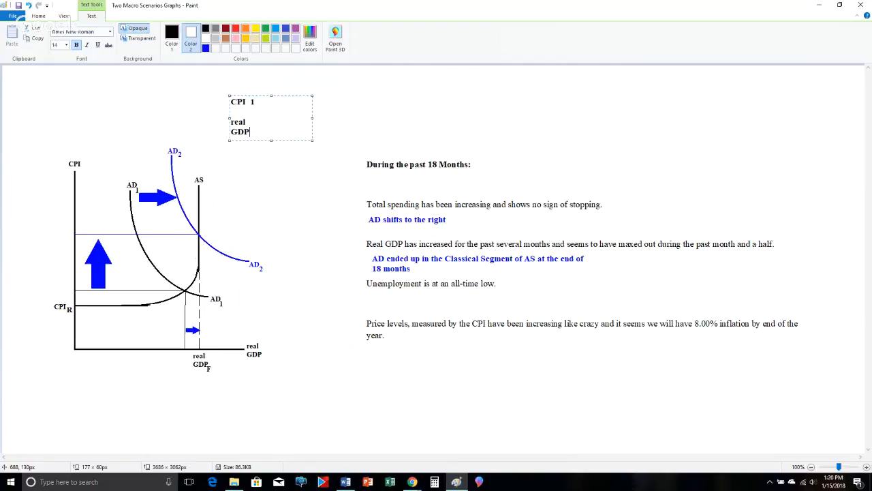
pyautogui.write('1')
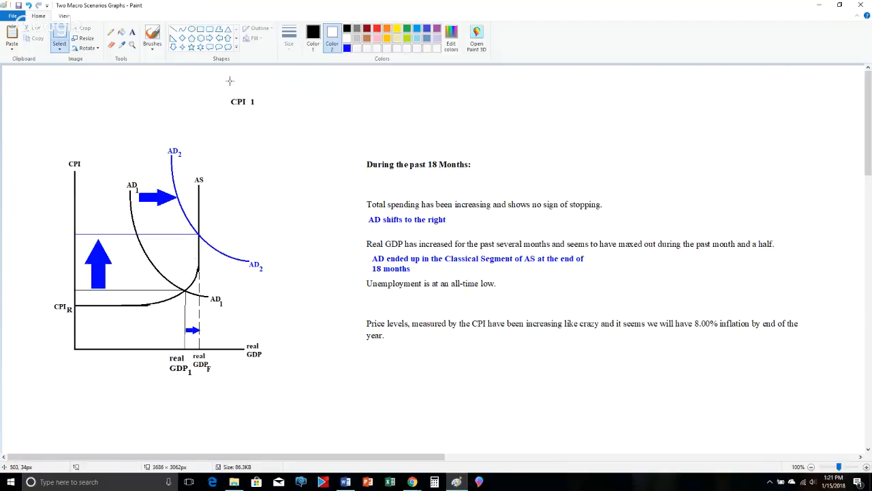
pyautogui.moveTo(244, 95); pyautogui.dragTo(262, 123)
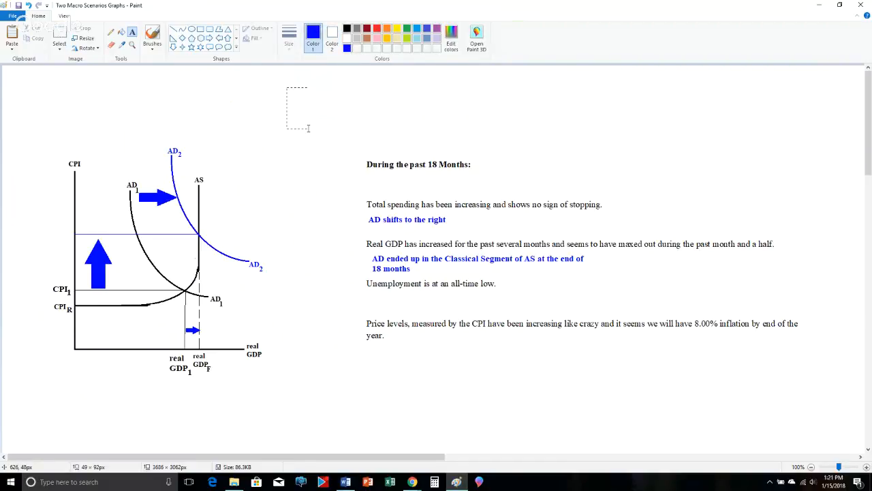
# - Add a blue CPI2 label beside the blue guide line on the price axis
pyautogui.write('CPI 2')
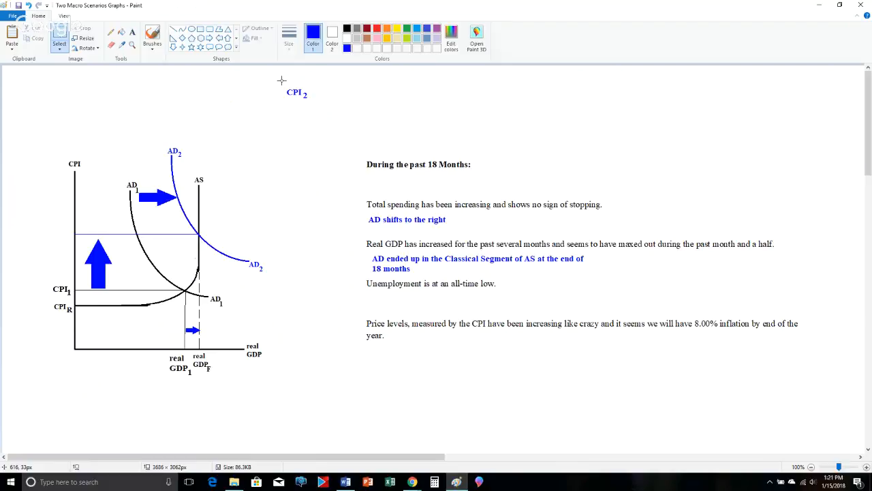
pyautogui.moveTo(297, 93); pyautogui.dragTo(99, 232)
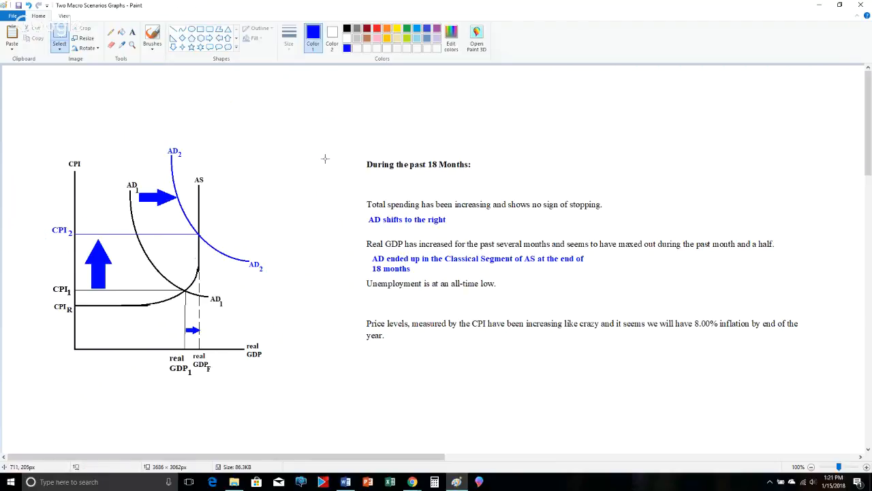
pyautogui.moveTo(324, 477)
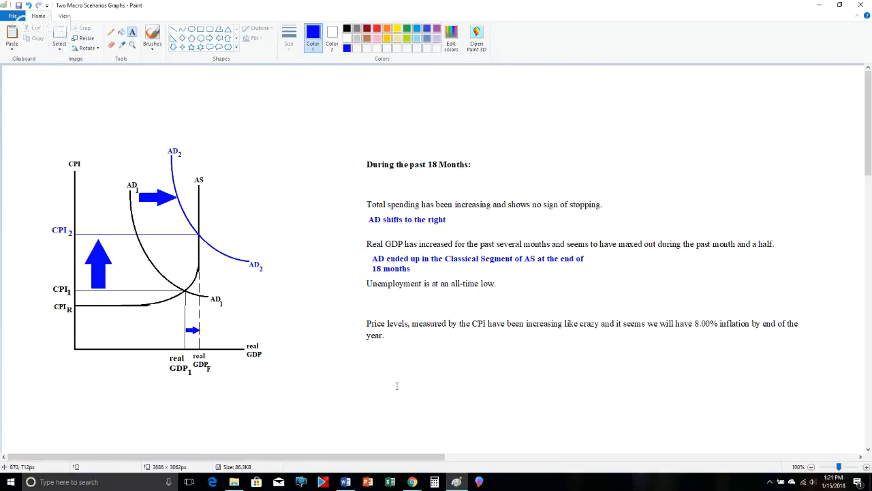
# - Write the blue note "AD started in the Intermediate segment of AS, shifted to the right into the Classical Segment of AS"
pyautogui.write('AD')
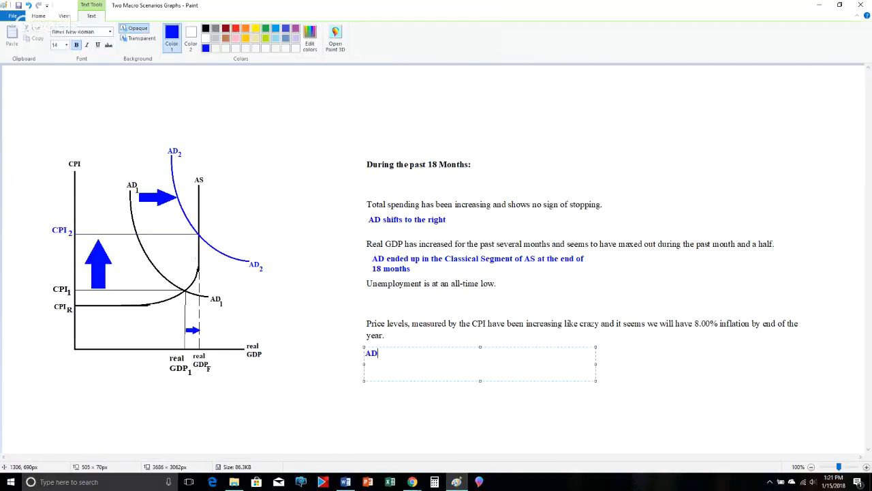
pyautogui.write('started in the')
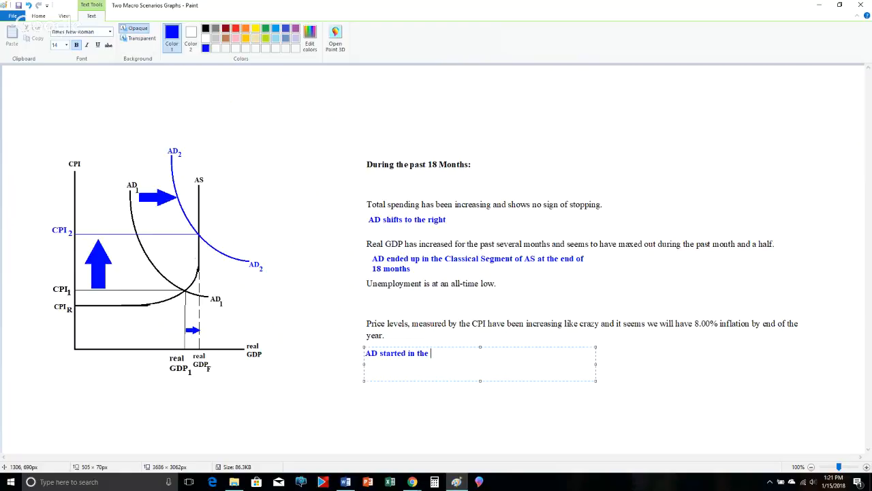
pyautogui.write('Intermediate se')
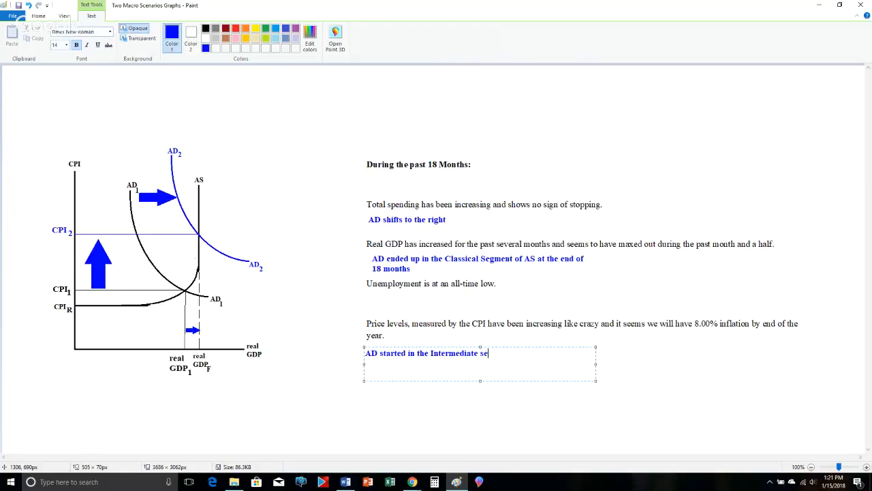
pyautogui.write('gment, shift')
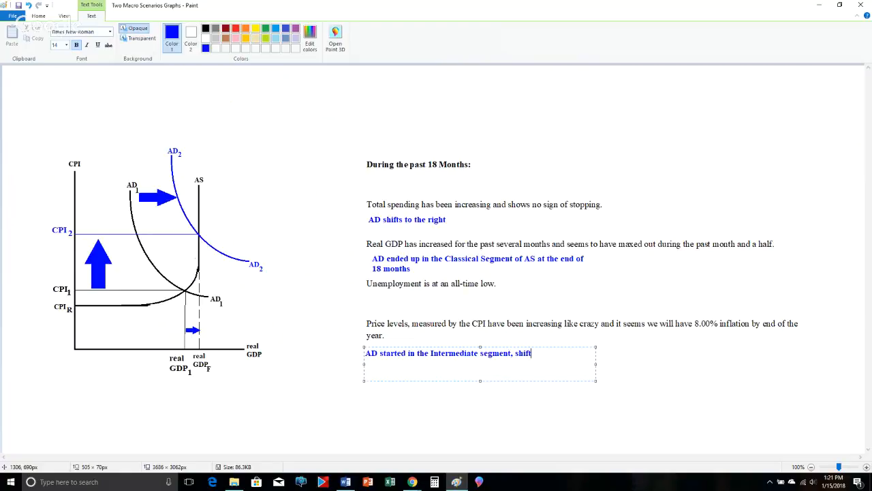
pyautogui.write('ed to the right')
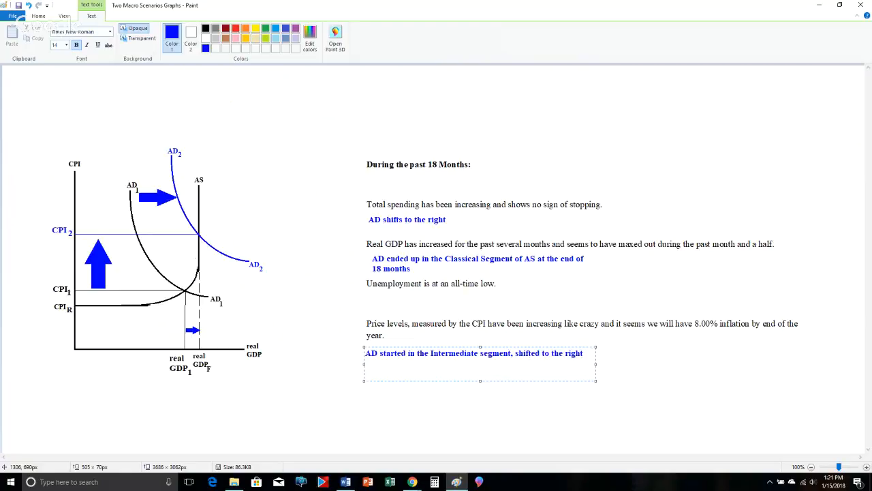
pyautogui.write('into the Classical')
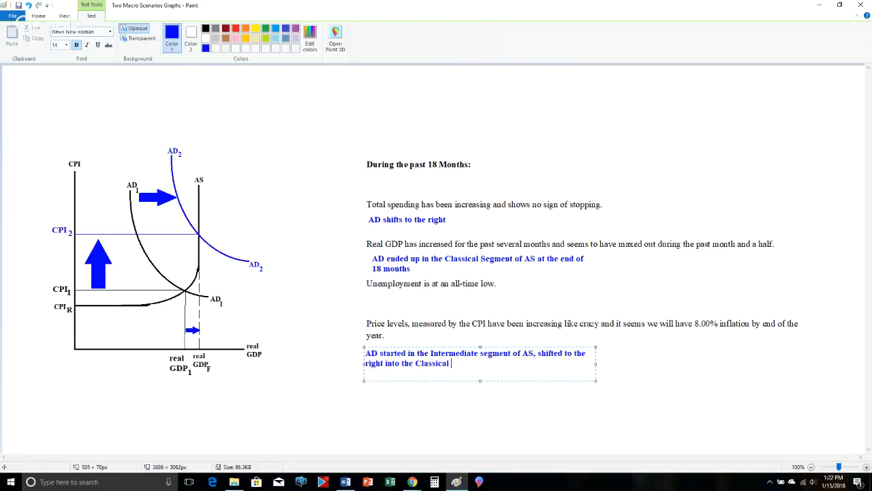
pyautogui.write('Segment of AS')
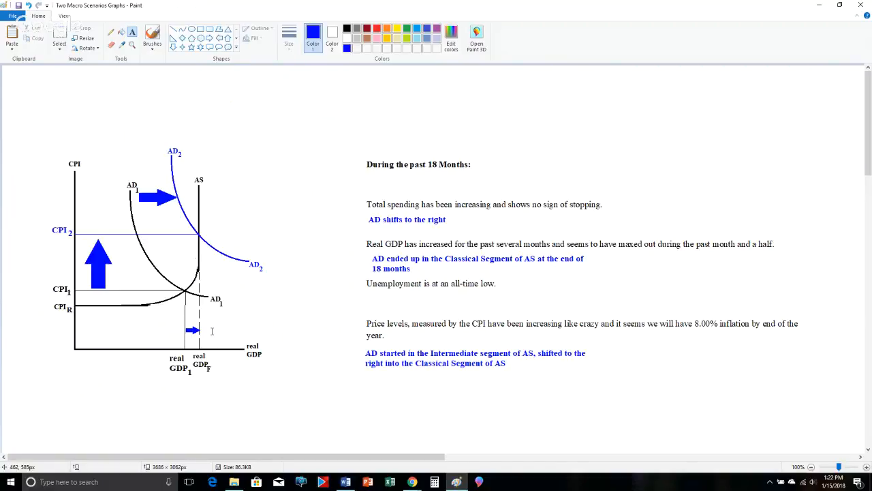
pyautogui.moveTo(218, 332)
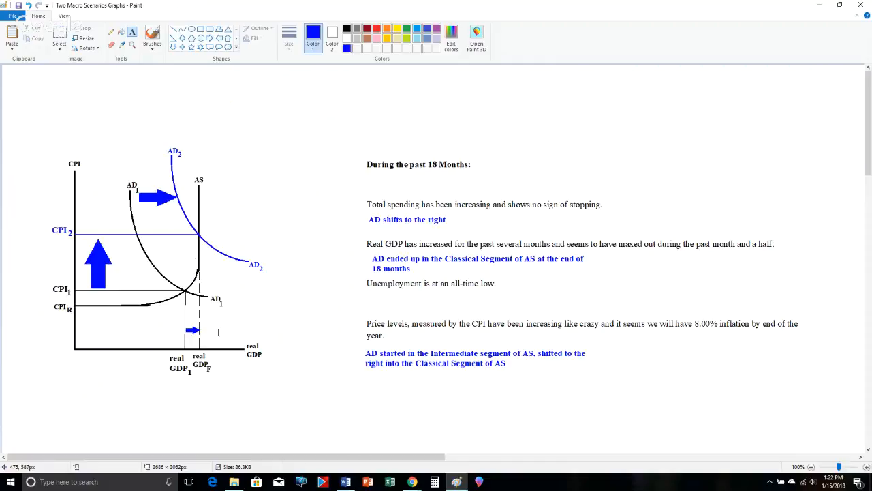
pyautogui.moveTo(99, 237)
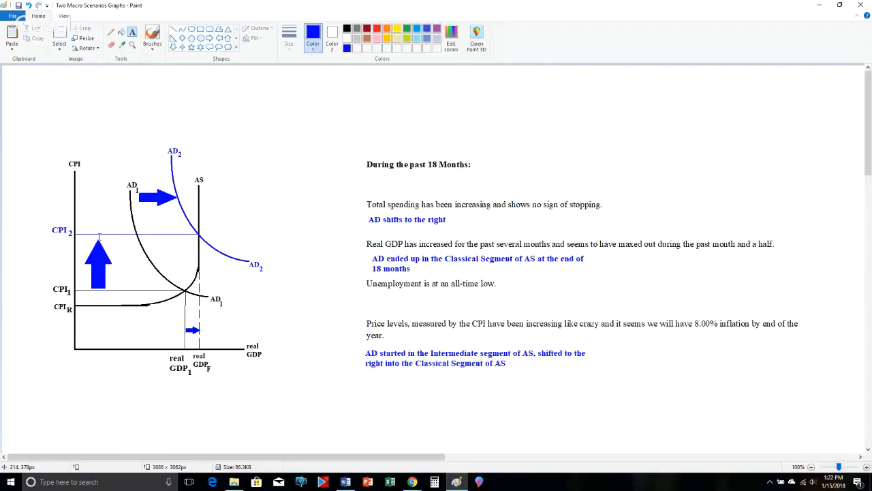
pyautogui.moveTo(516, 331)
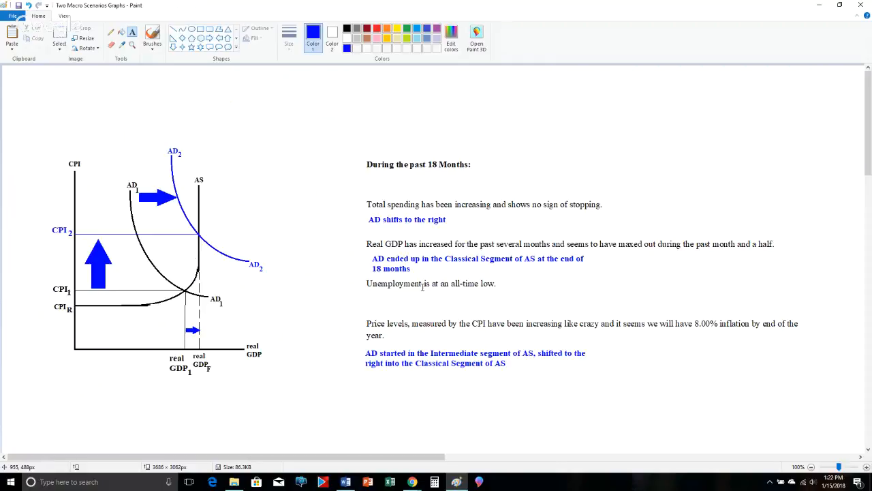
pyautogui.moveTo(734, 230)
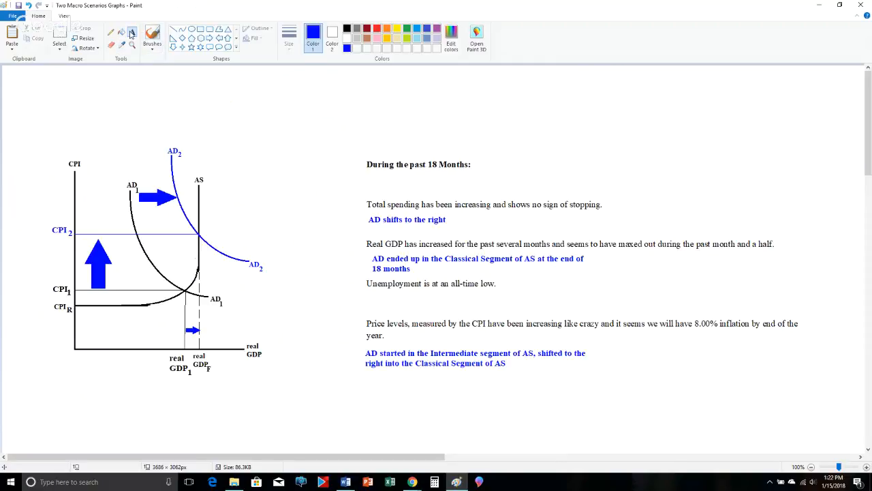
# - Title the graph "Problem: Severe Demand-Pull Inflation" in blue and select the new title
pyautogui.click(131, 32)
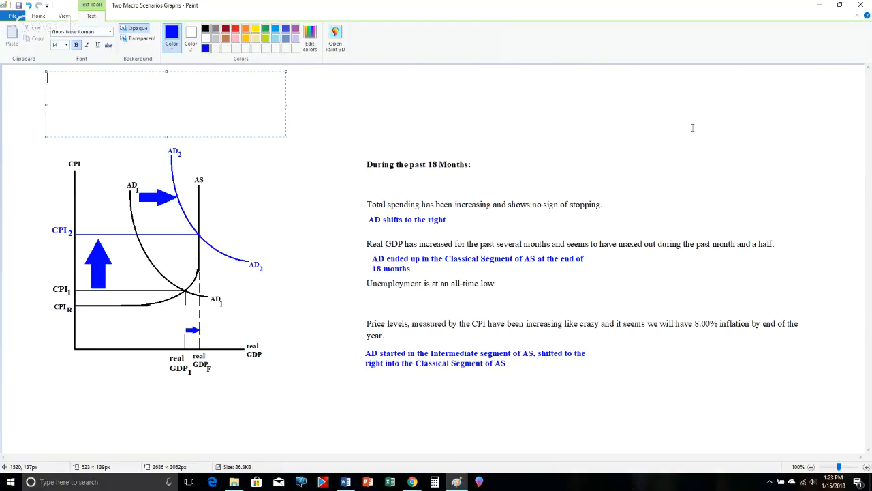
pyautogui.write('Prob')
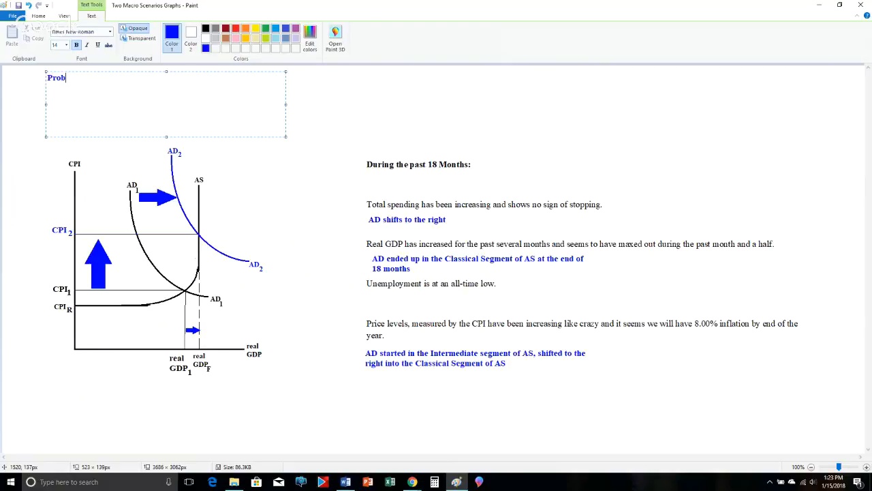
pyautogui.write('lem:  Severe Demand-')
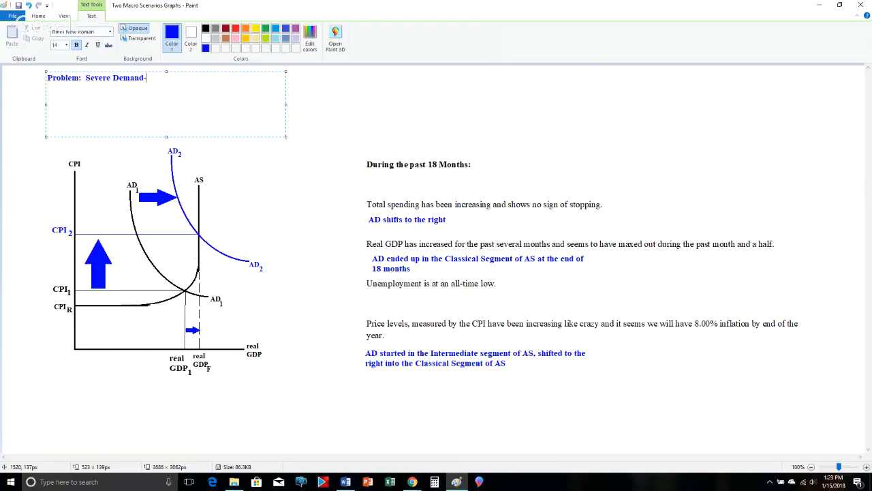
pyautogui.write('Pull I')
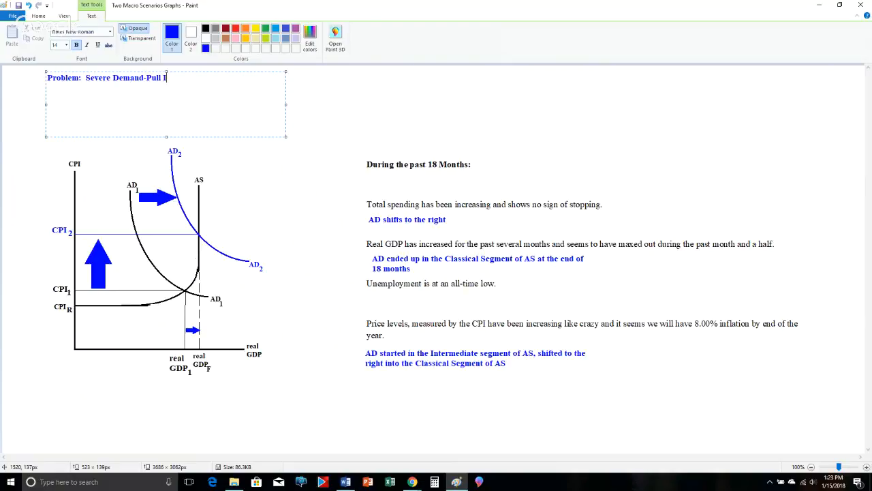
pyautogui.write('nflation')
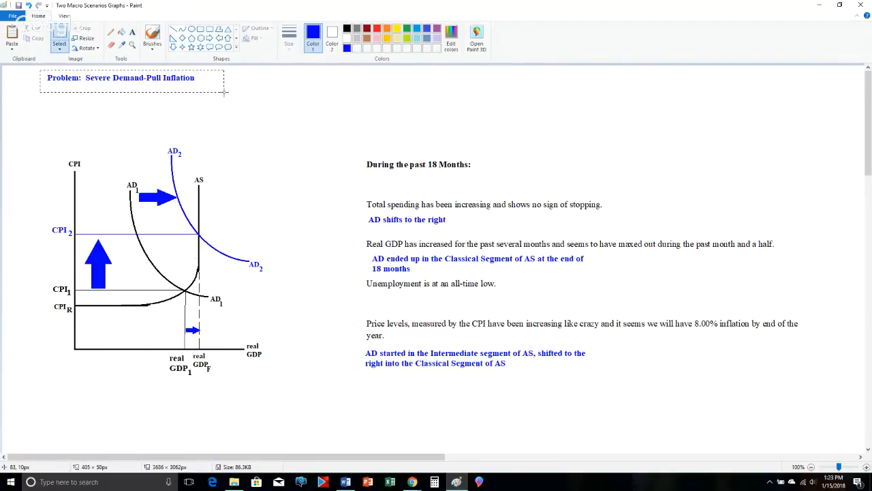
pyautogui.moveTo(134, 77); pyautogui.dragTo(158, 133)
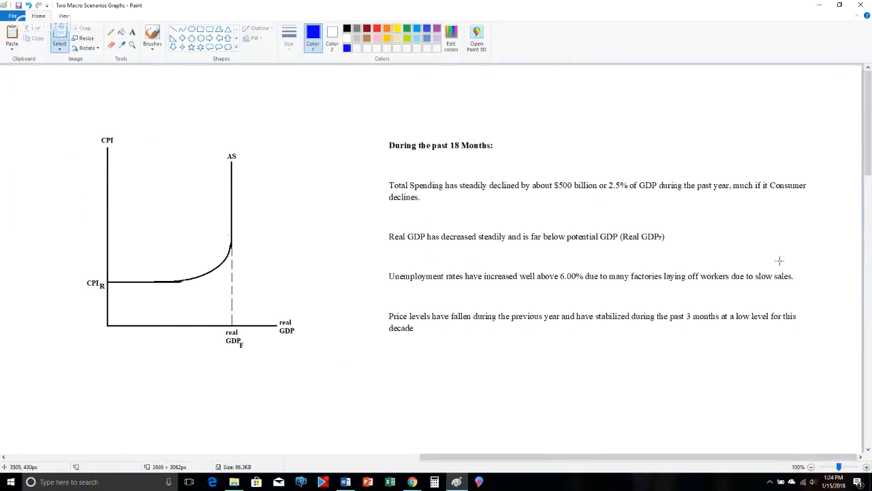
pyautogui.moveTo(232, 212)
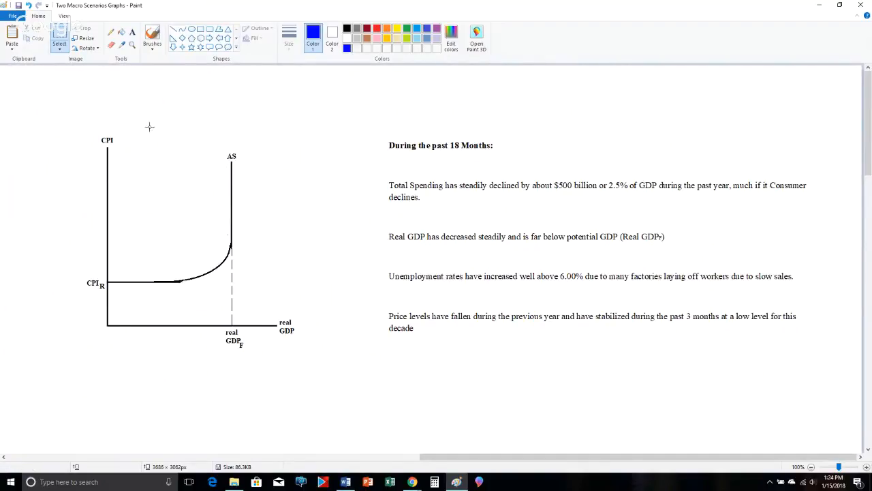
pyautogui.moveTo(143, 147)
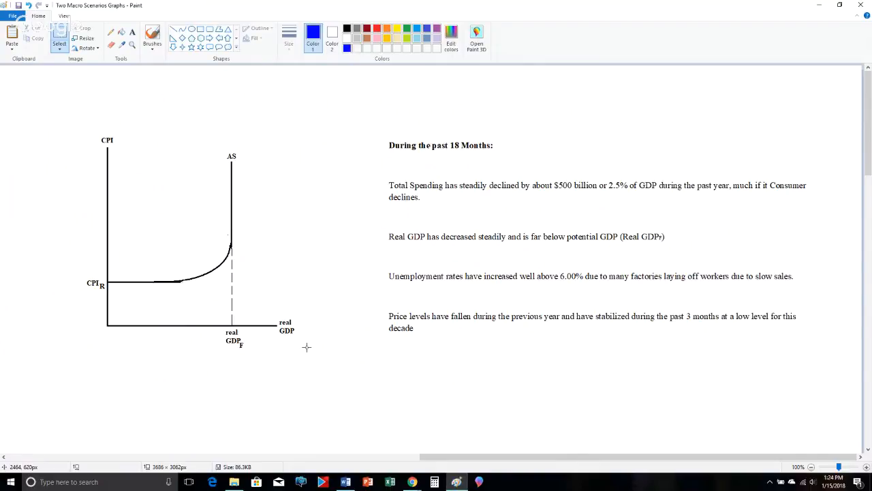
pyautogui.moveTo(103, 283)
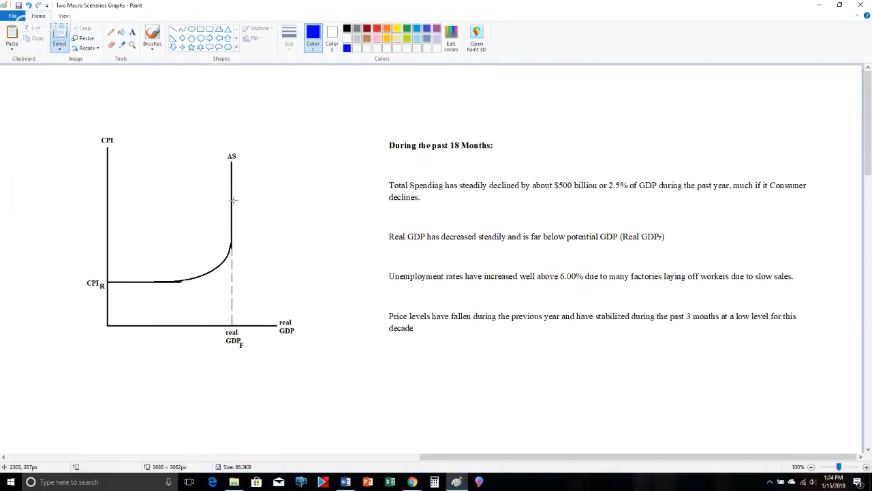
pyautogui.moveTo(257, 350)
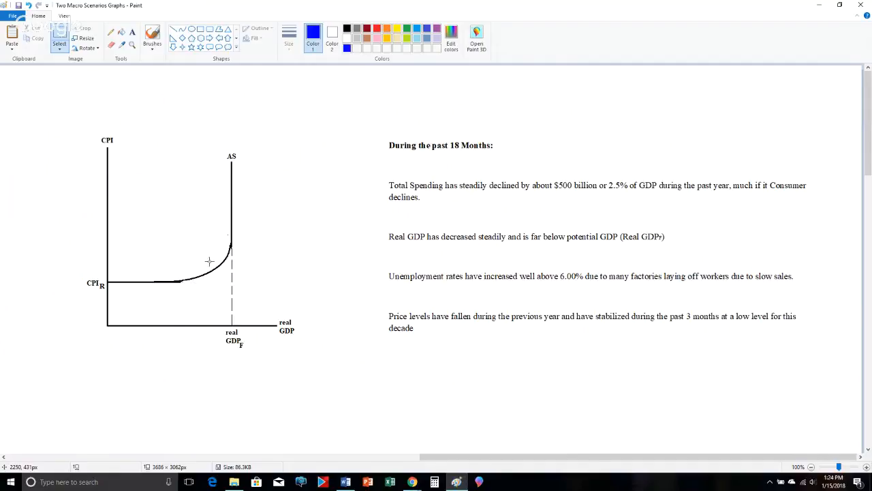
pyautogui.moveTo(355, 4)
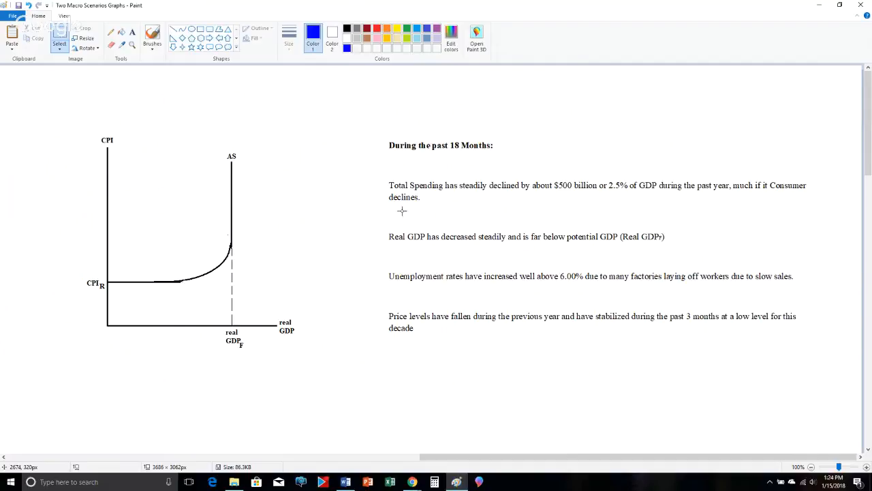
# - Create an empty note box under the 'Total Spending has steadily declined' paragraph
pyautogui.moveTo(403, 212); pyautogui.dragTo(747, 226)
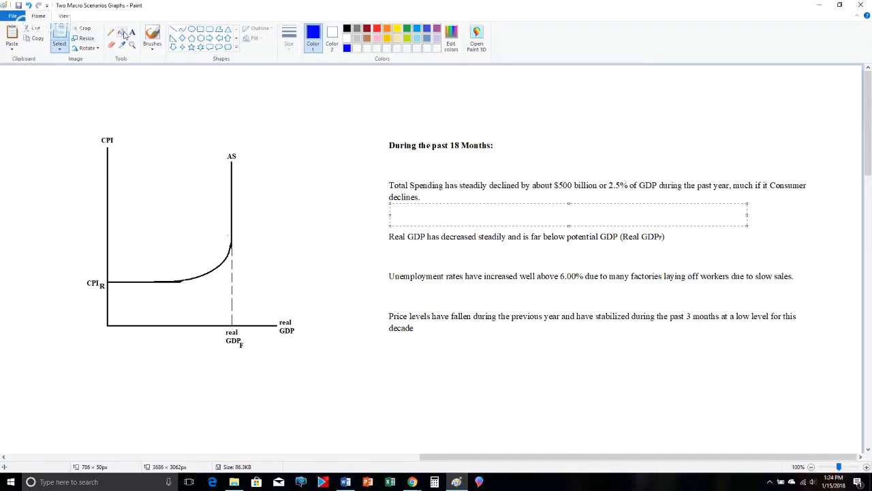
# - Restart the note box and write "AD shifting to left by a large degree" in blue under the spending paragraph
pyautogui.click(131, 32)
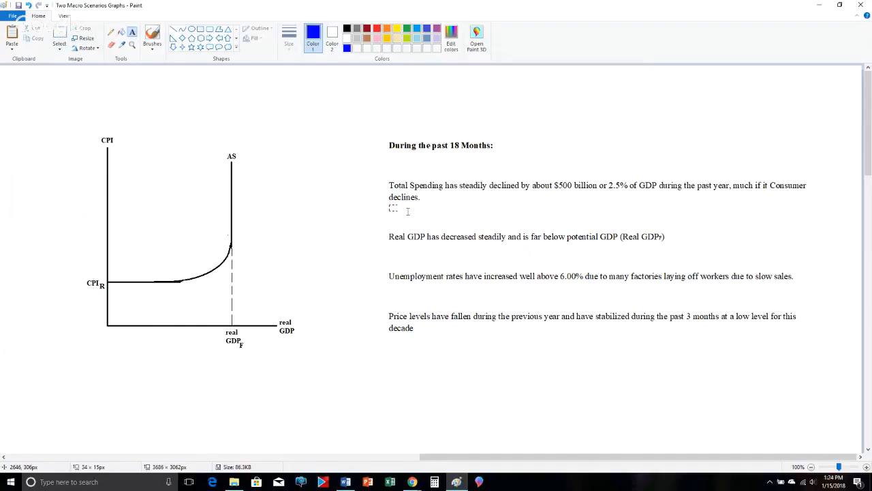
pyautogui.click(408, 212)
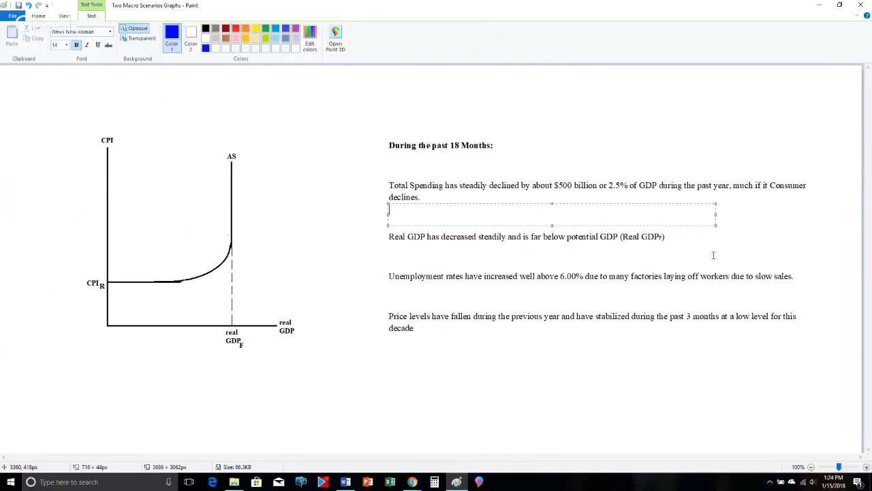
pyautogui.write('AD')
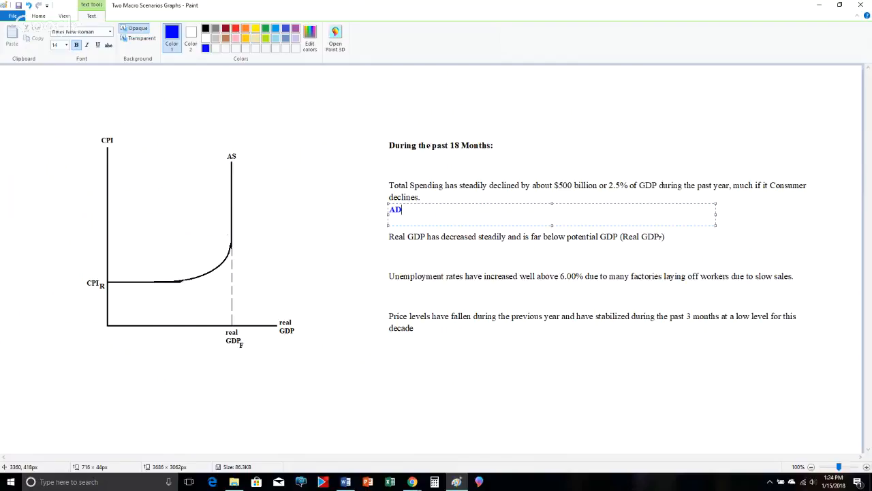
pyautogui.write('shiftin')
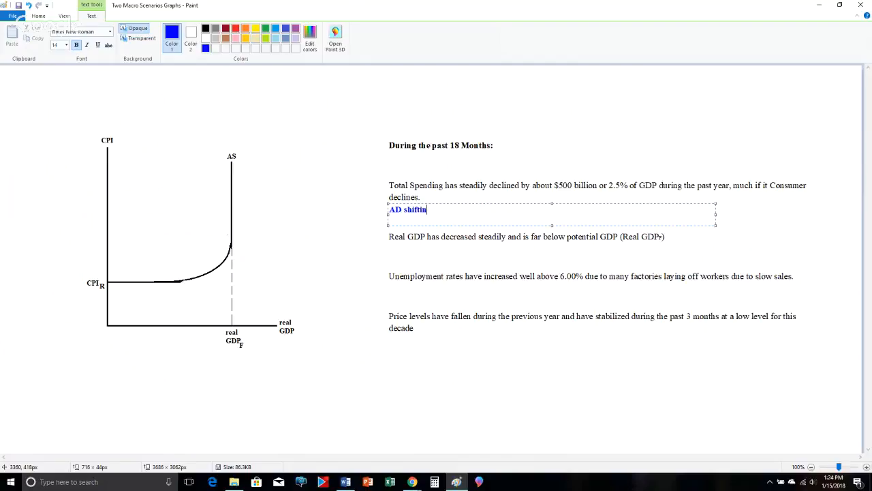
pyautogui.write('g to')
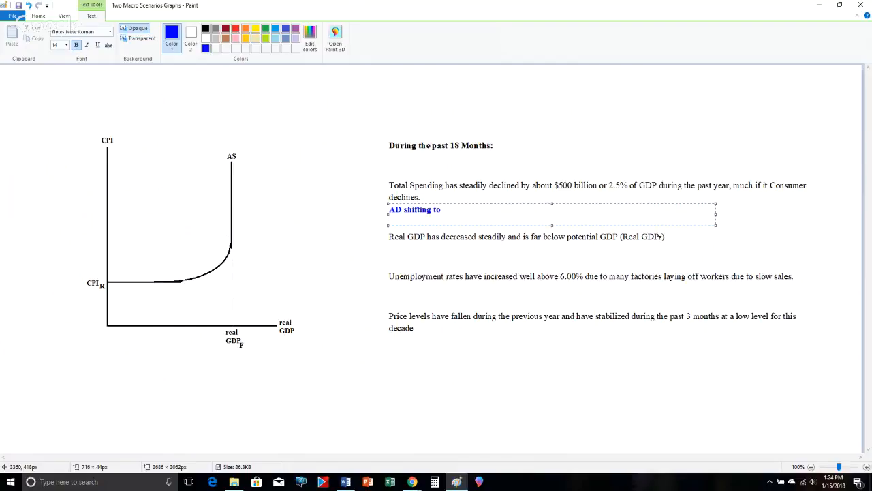
pyautogui.write('left by a larg')
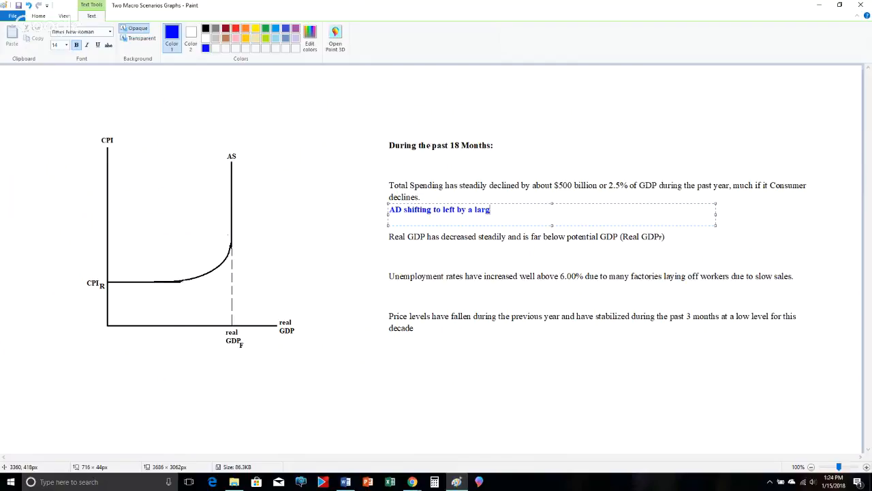
pyautogui.write('e degree')
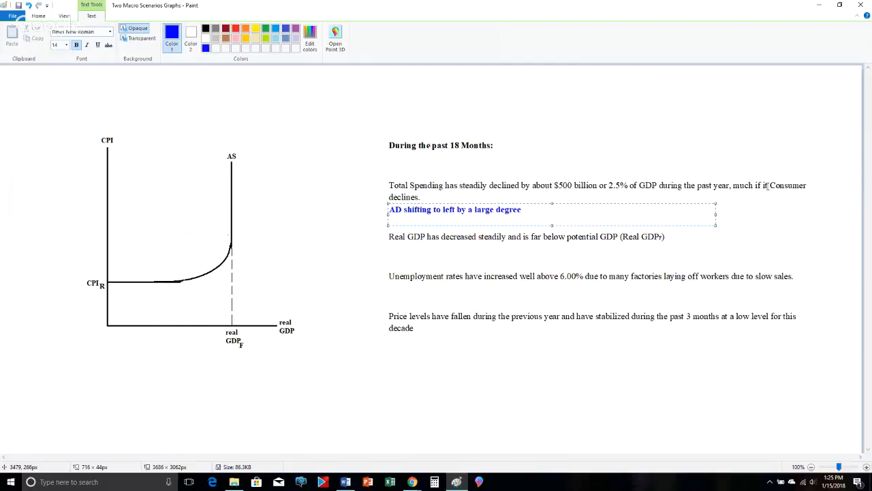
pyautogui.moveTo(601, 351)
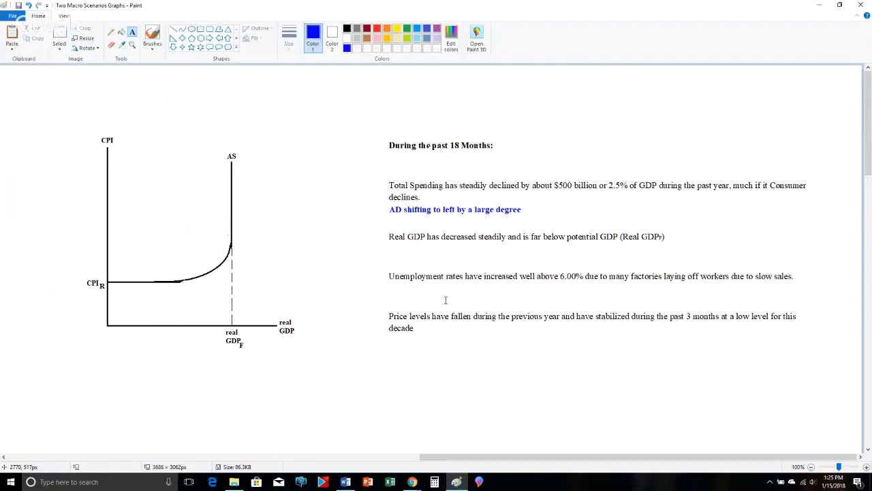
pyautogui.moveTo(444, 237)
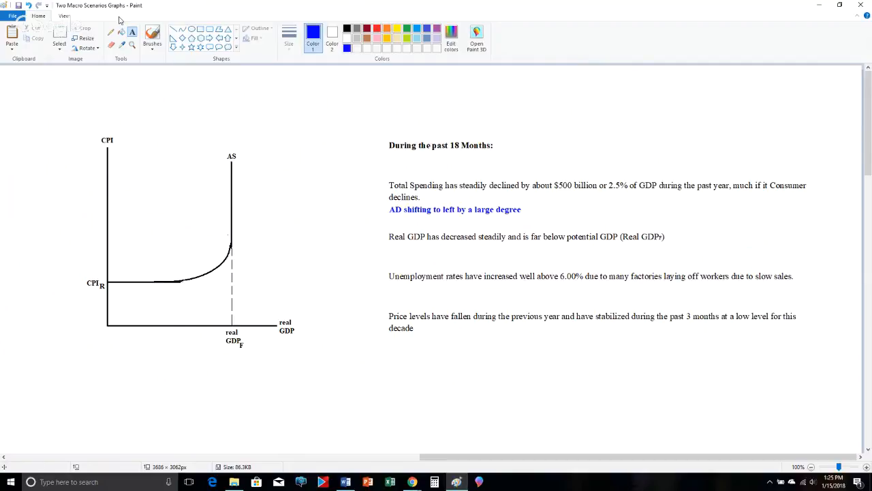
pyautogui.moveTo(393, 245)
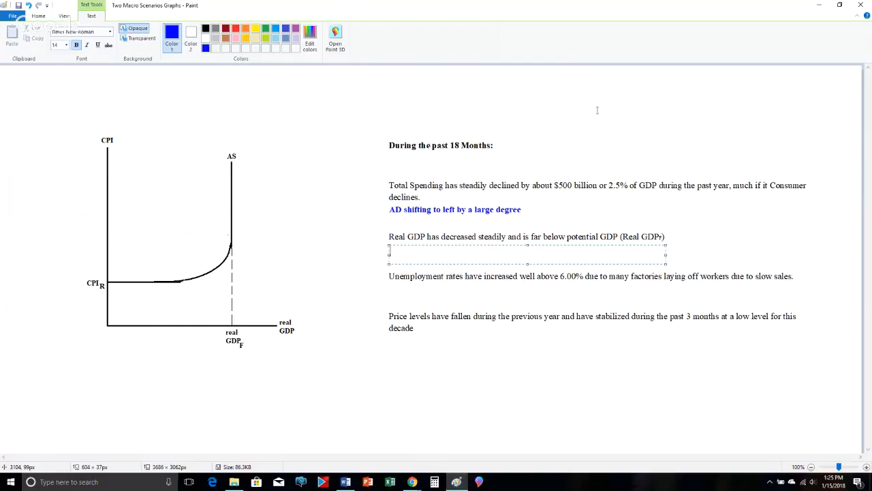
# - Add the blue note 'AD has not been in the Classical segment during the past 18 months' under the real GDP paragraph
pyautogui.write('AD')
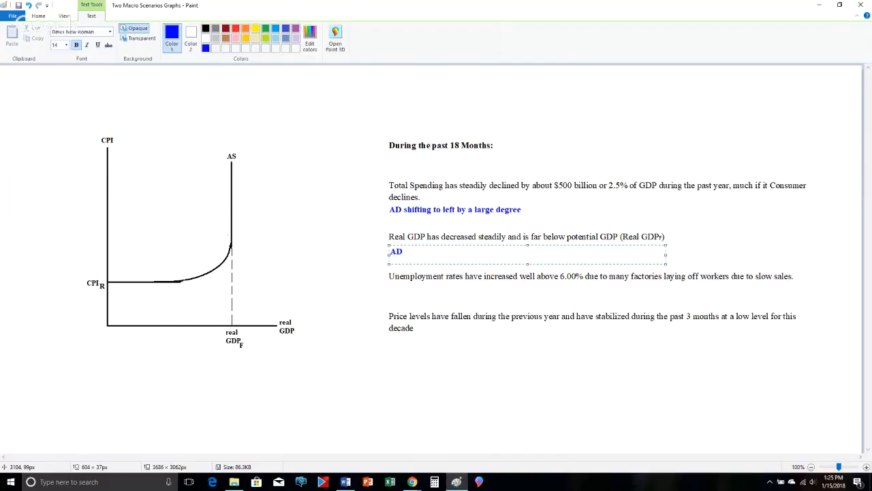
pyautogui.write('has not been in')
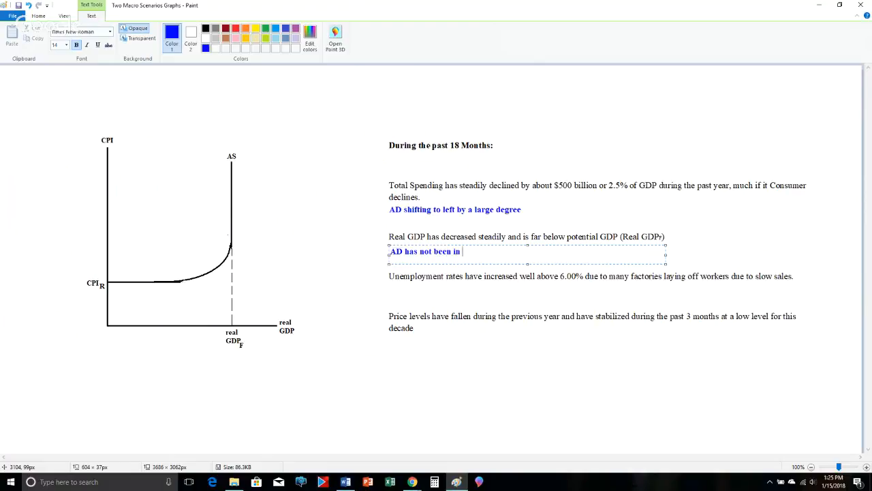
pyautogui.write('the C')
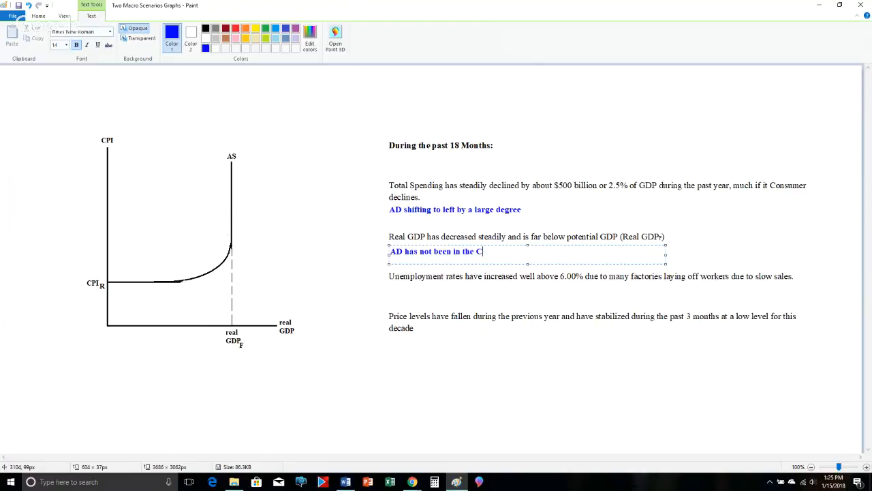
pyautogui.write('lassical segement of AS d')
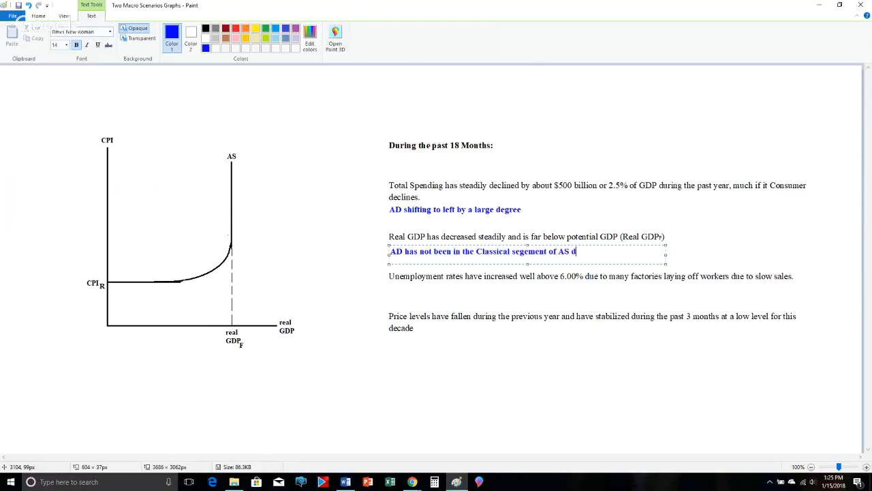
pyautogui.write('uring the past 18 m')
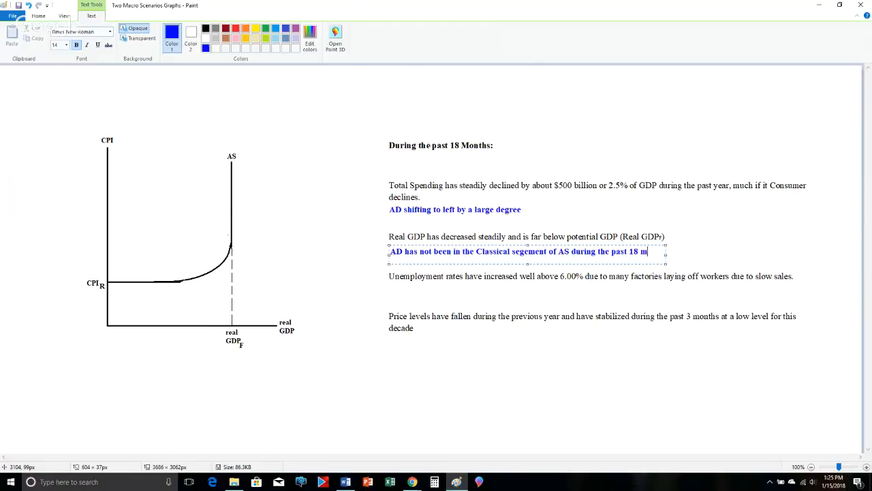
pyautogui.write('onths')
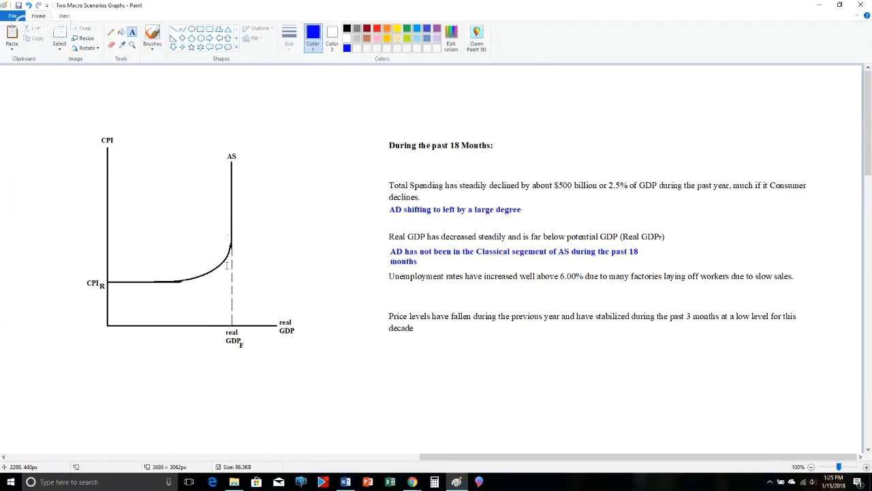
pyautogui.moveTo(223, 255)
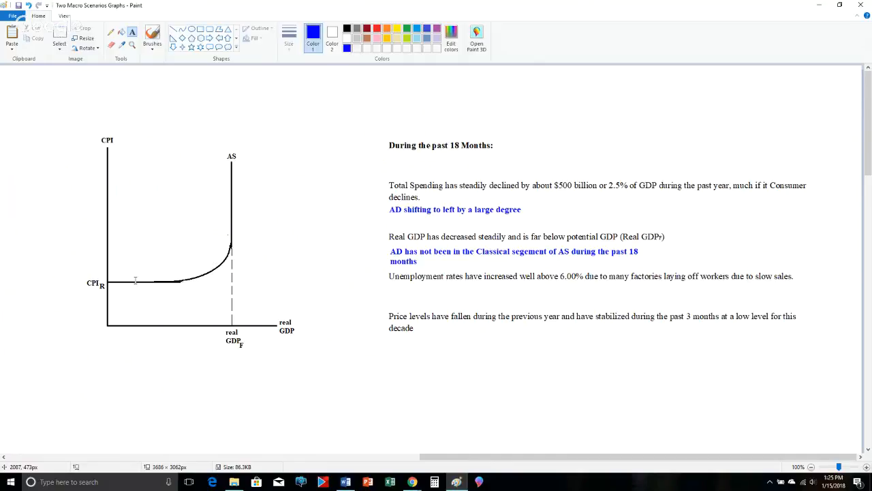
pyautogui.moveTo(526, 259)
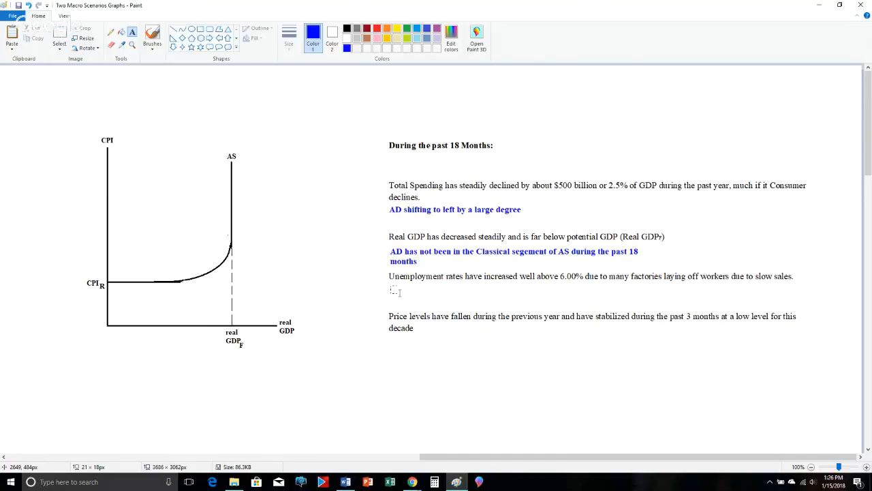
# - Add the blue note 'Describing cyclical recessionary unemployment' under the unemployment paragraph
pyautogui.click(393, 292)
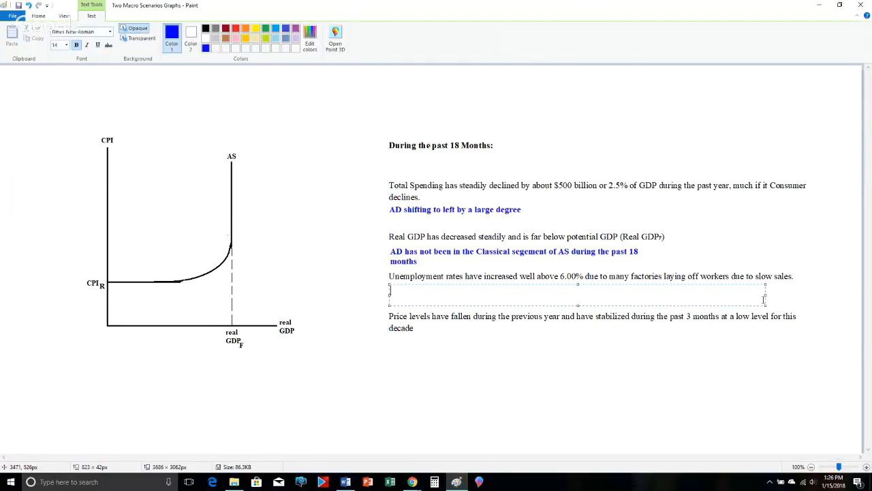
pyautogui.write('Desc')
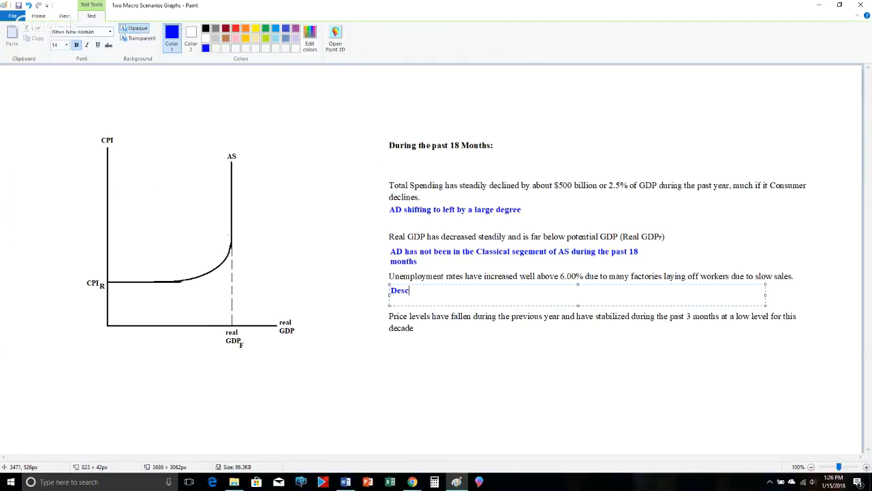
pyautogui.write('ribing')
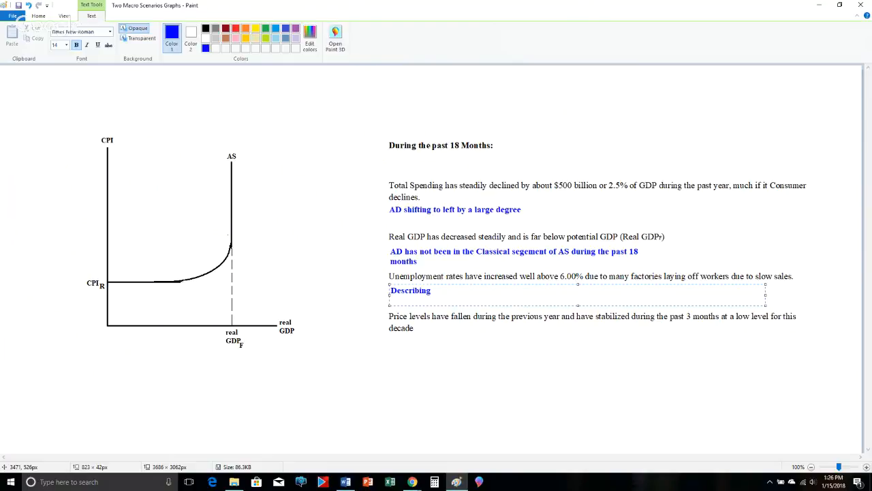
pyautogui.write('cyclical unemployment (')
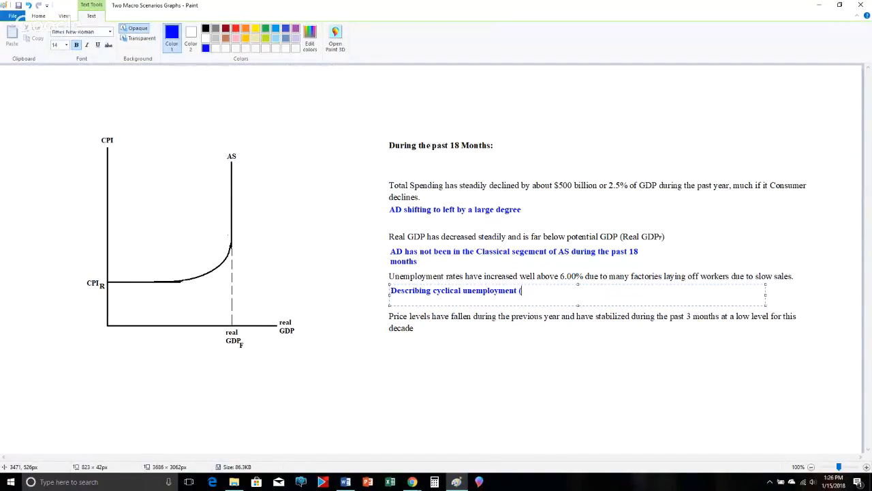
pyautogui.write('recessiona')
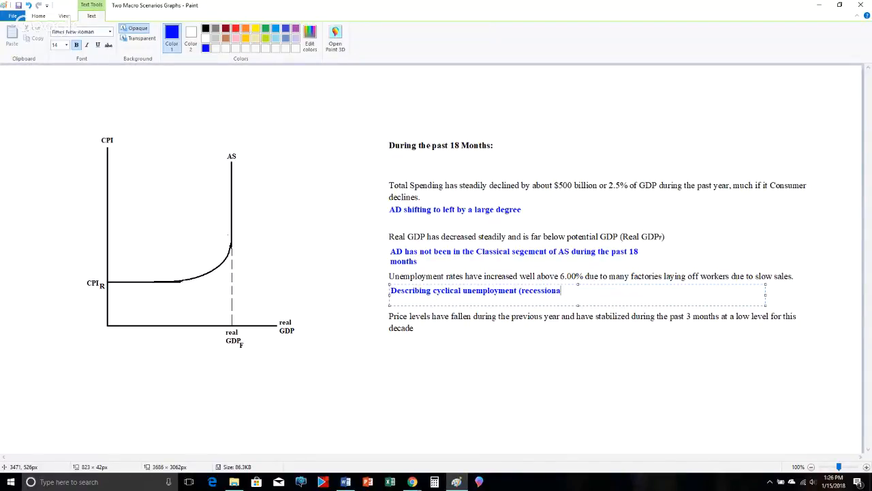
pyautogui.write('ry unemployment)')
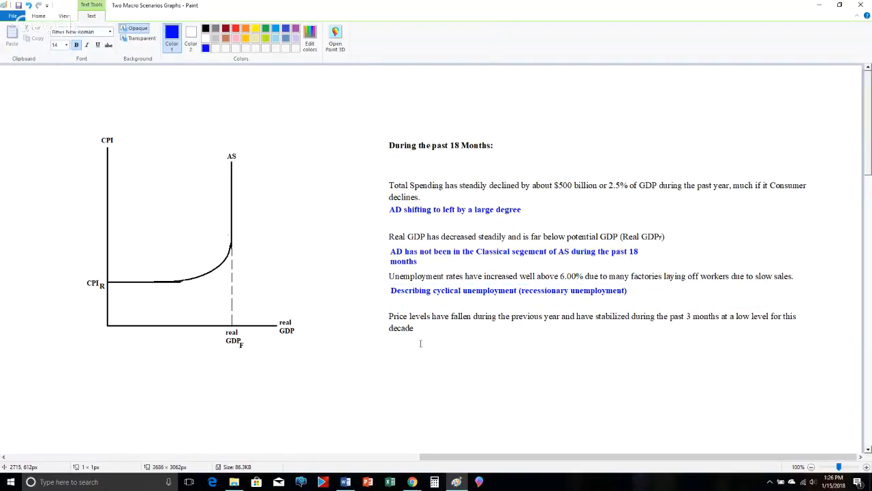
pyautogui.click(38, 17)
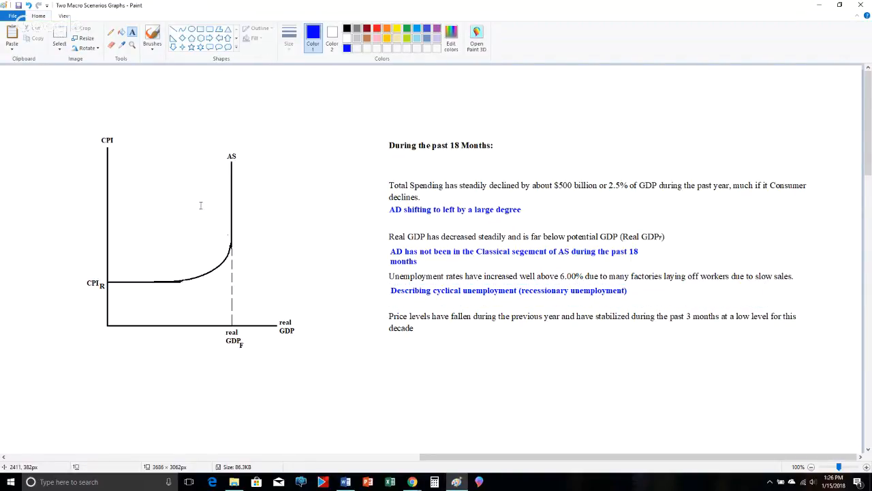
pyautogui.moveTo(565, 291)
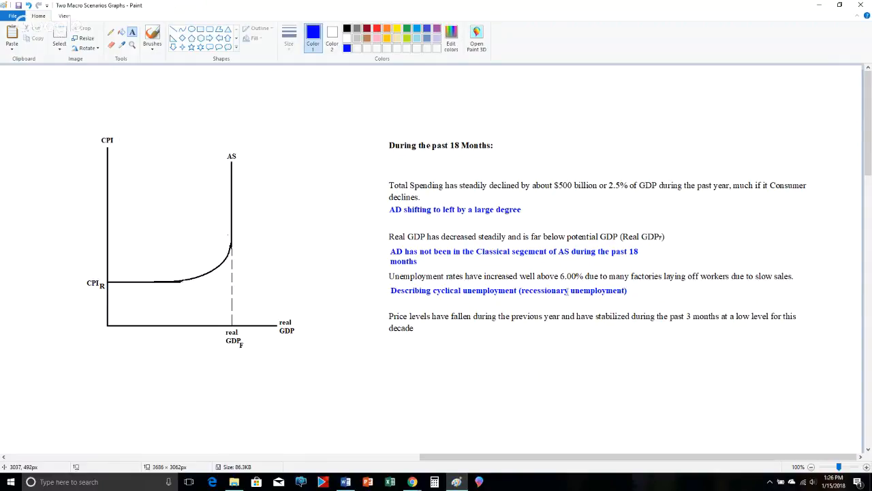
pyautogui.moveTo(564, 316)
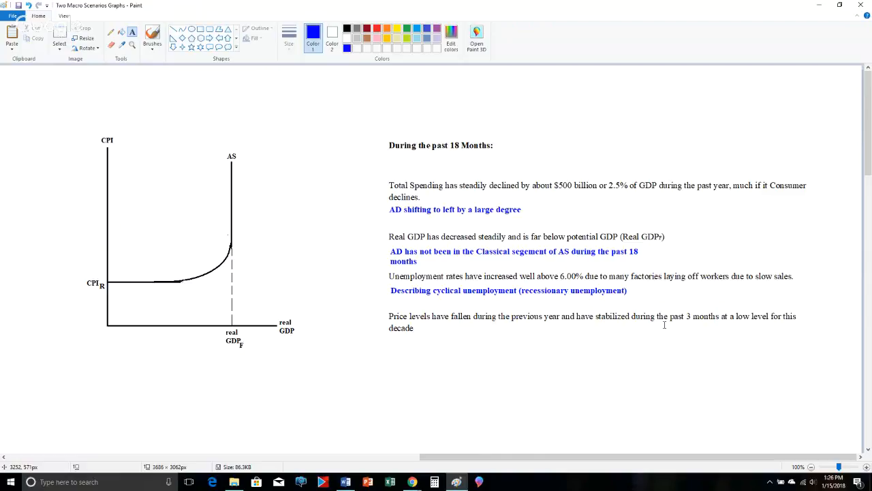
pyautogui.moveTo(764, 308)
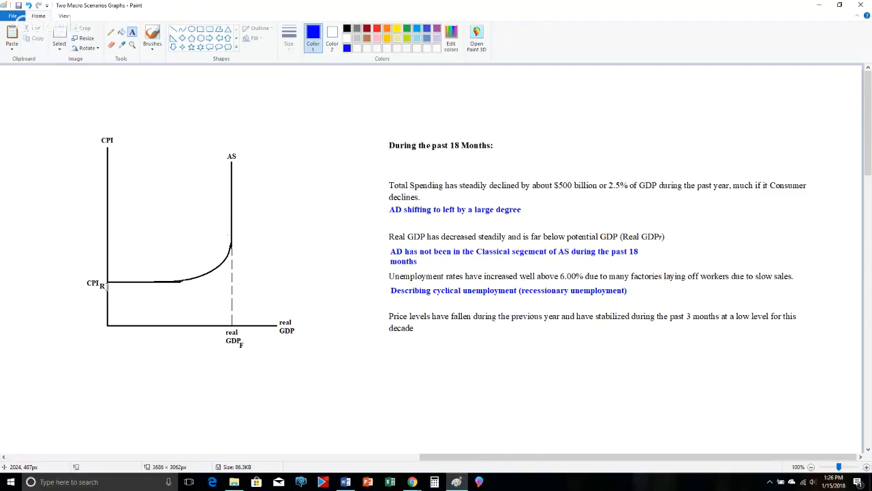
pyautogui.moveTo(406, 320)
pyautogui.write('AD shfi')
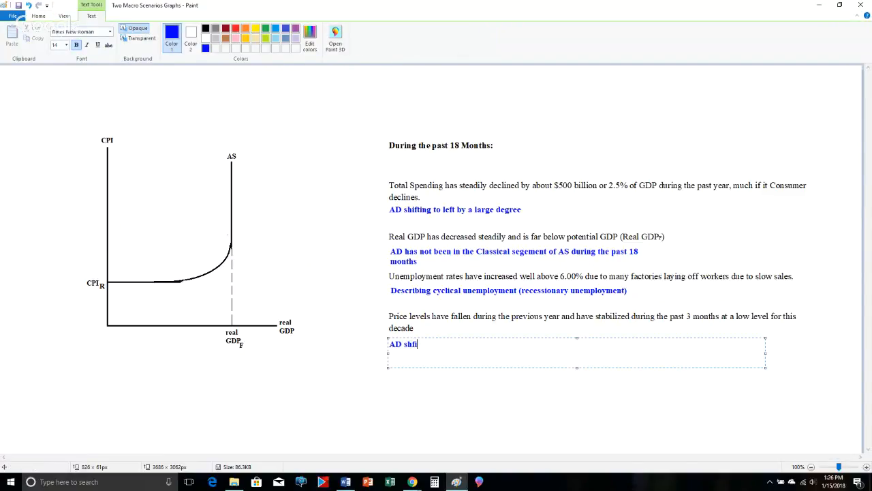
# - Type the note that AD shifted left from the Intermediate segment of AS into the Keynesian segment
pyautogui.write('ted to the left from the Intermediate')
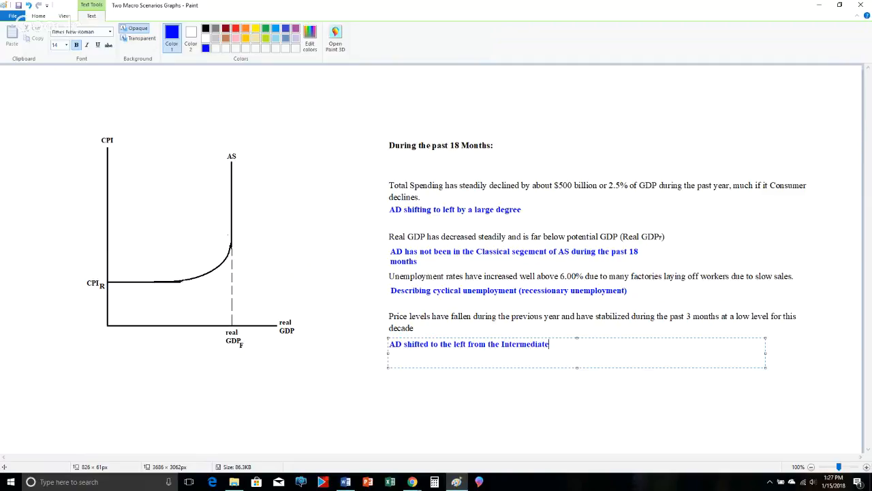
pyautogui.write('segment of')
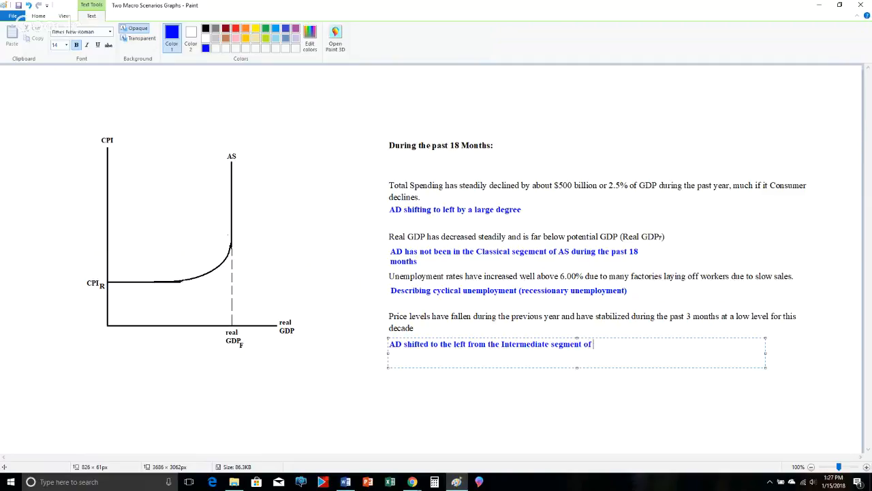
pyautogui.write('AS into the')
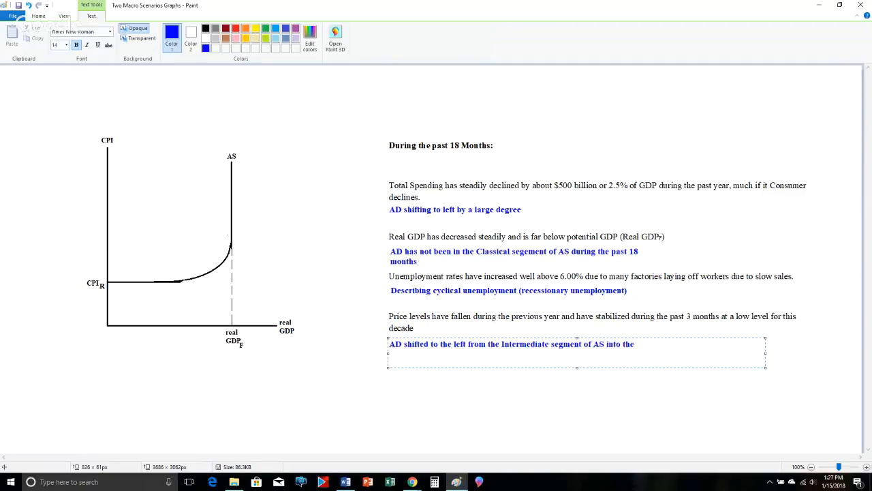
pyautogui.write('Keynesian Seg')
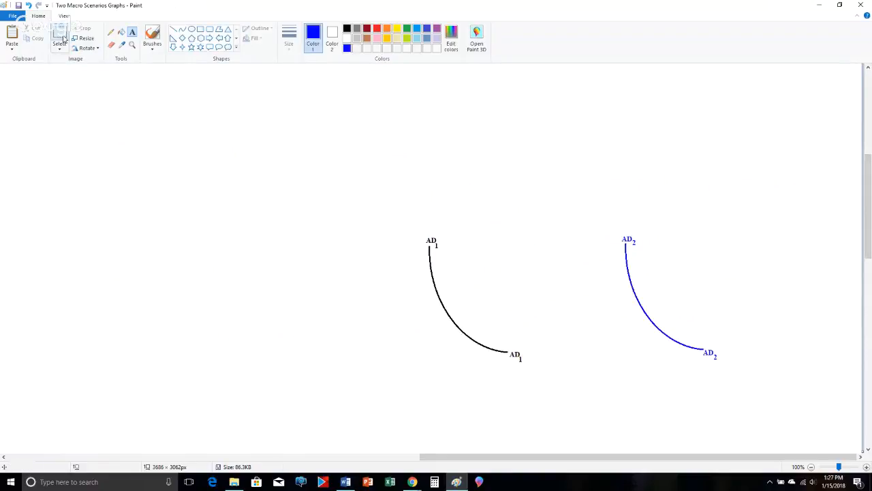
# - Drag the blue AD2 curve onto the graph to the left of AD1
pyautogui.moveTo(412, 220); pyautogui.dragTo(556, 377)
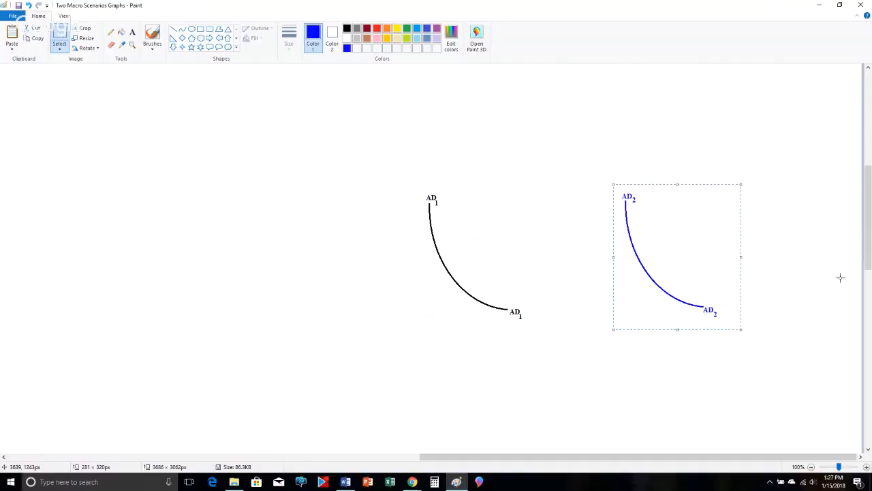
pyautogui.scroll(-3)
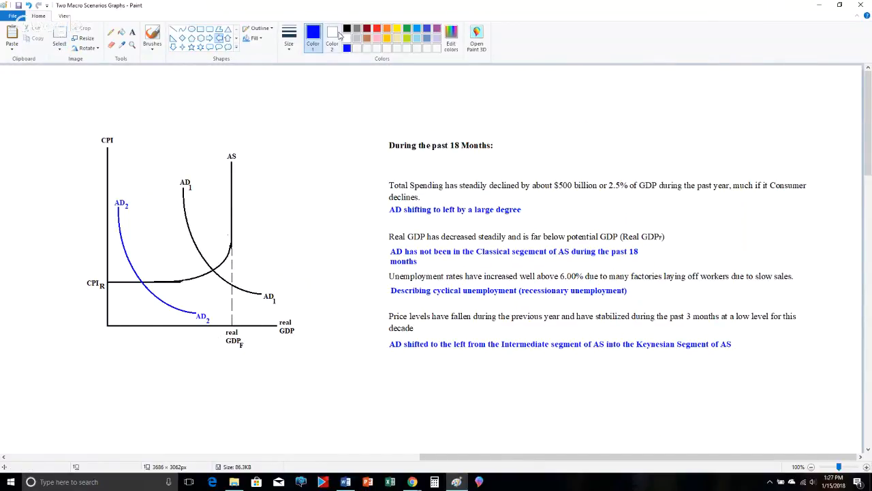
pyautogui.click(332, 38)
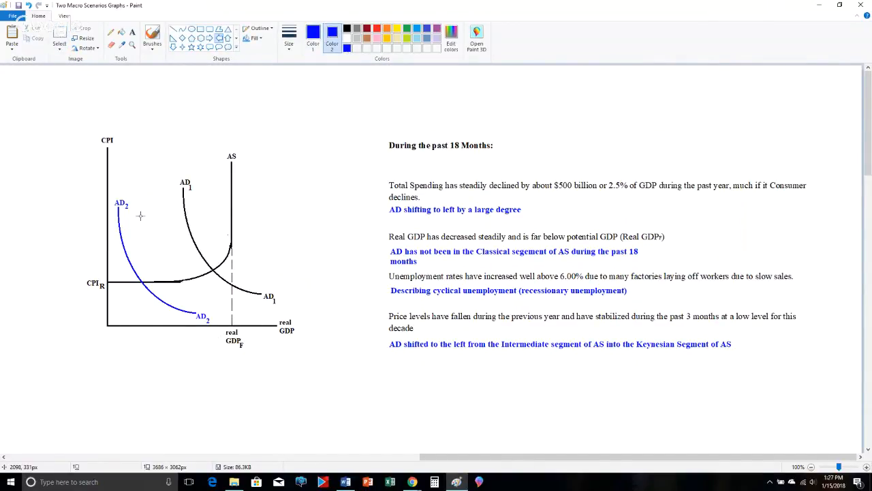
# - Draw a blue left-pointing arrow beside AD2, then switch to black straight lines
pyautogui.moveTo(175, 218); pyautogui.dragTo(128, 218)
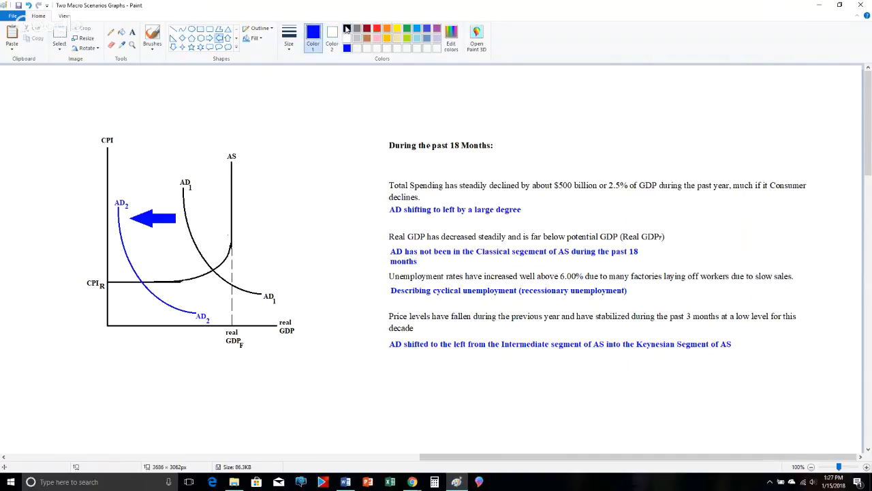
pyautogui.click(346, 30)
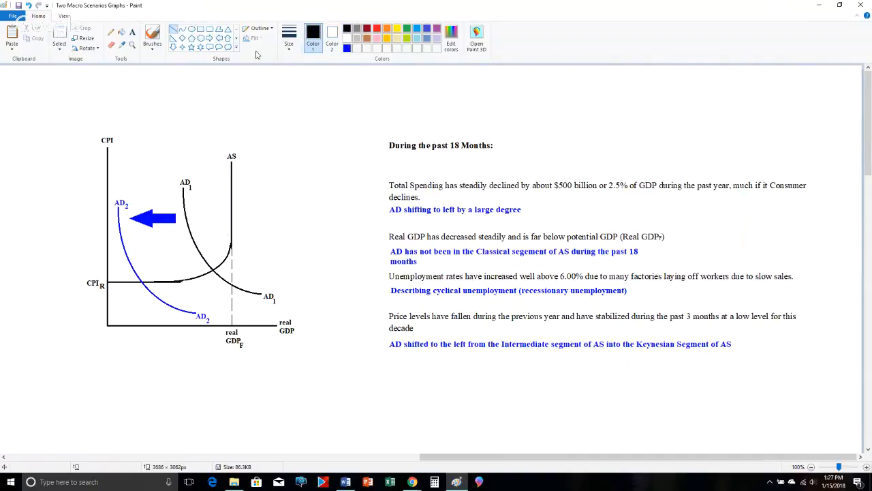
pyautogui.click(289, 34)
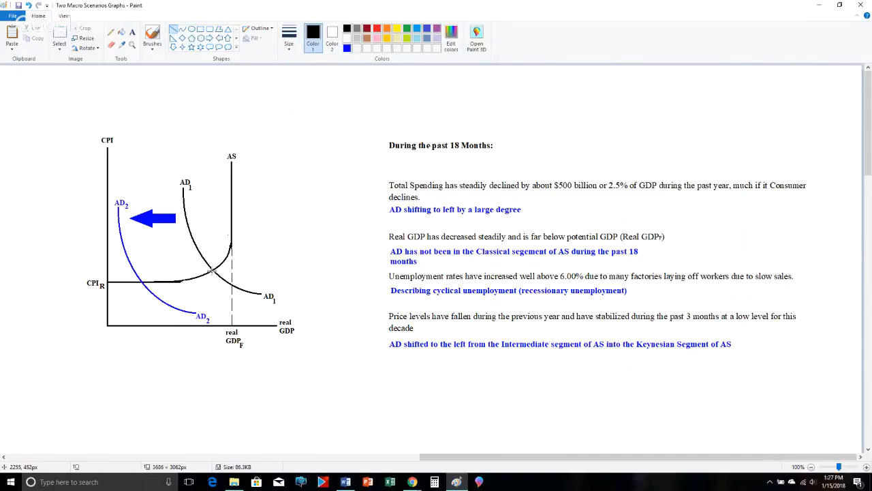
# - Draw guide lines from the new AD2–AS intersection down to the output axis and across to the CPI axis
pyautogui.moveTo(212, 271); pyautogui.dragTo(213, 321)
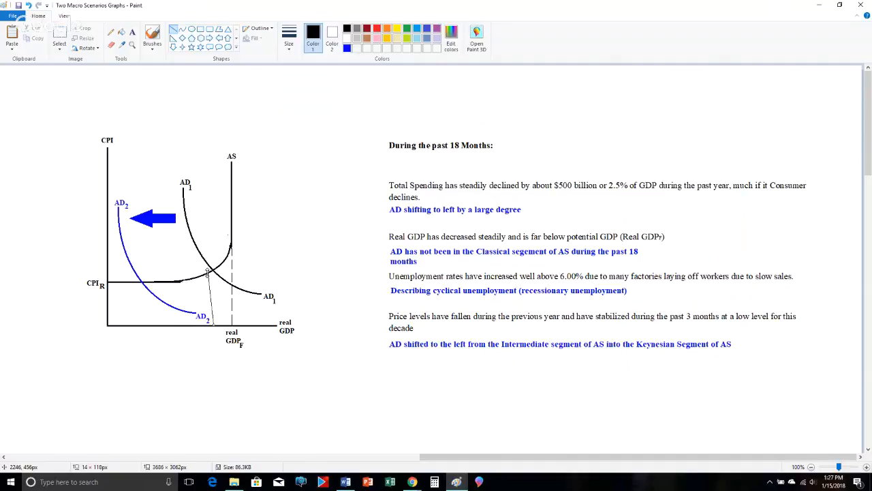
pyautogui.moveTo(211, 272); pyautogui.dragTo(213, 320)
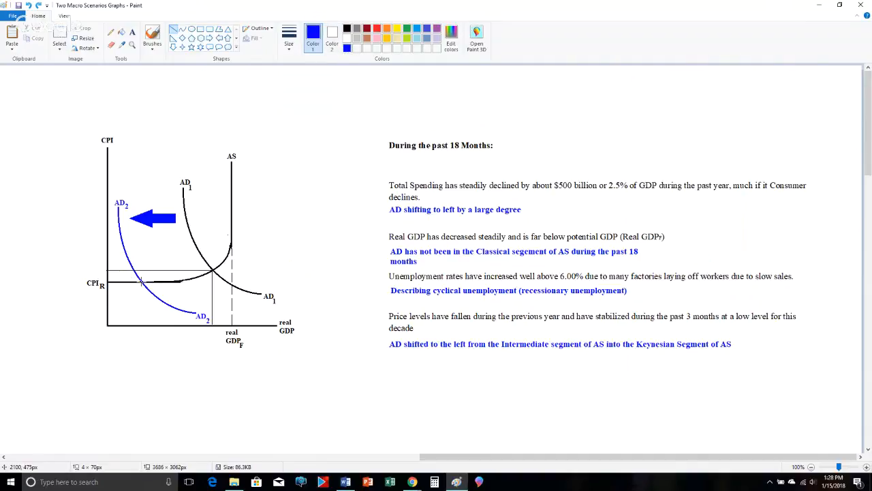
pyautogui.moveTo(139, 279); pyautogui.dragTo(139, 324)
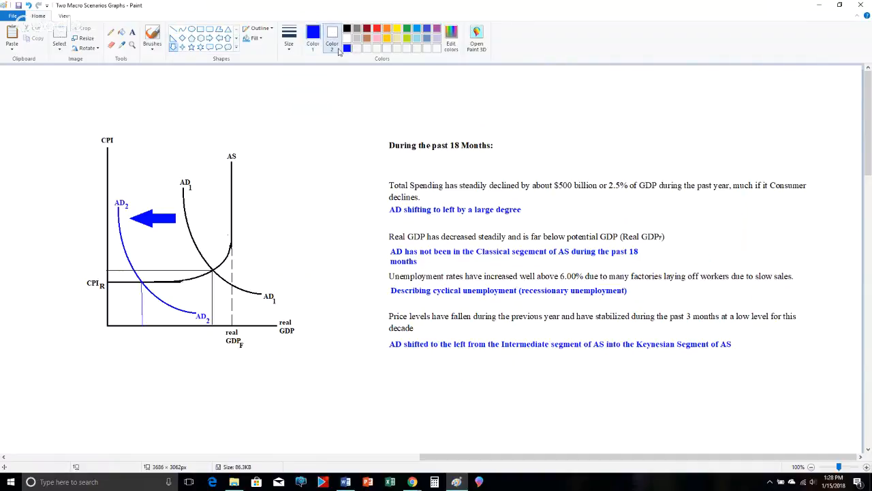
# - Draw a small blue downward arrow beside CPI R at the price level
pyautogui.click(332, 34)
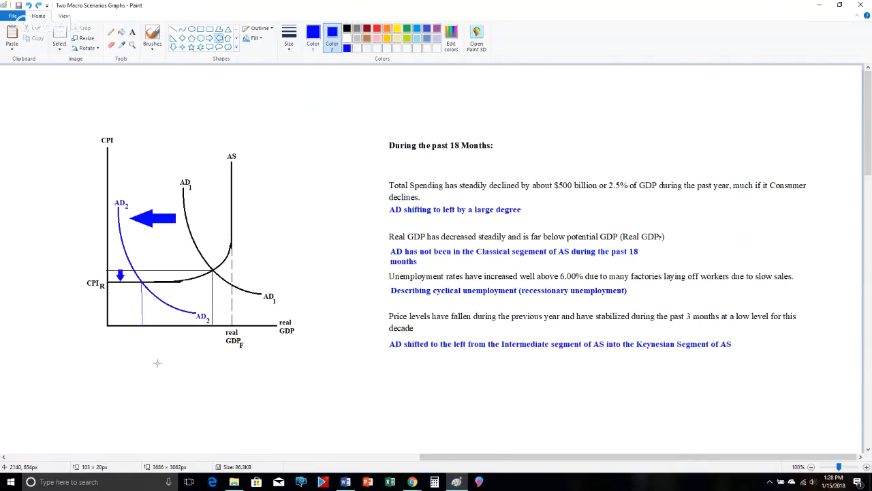
pyautogui.moveTo(193, 320); pyautogui.dragTo(143, 320)
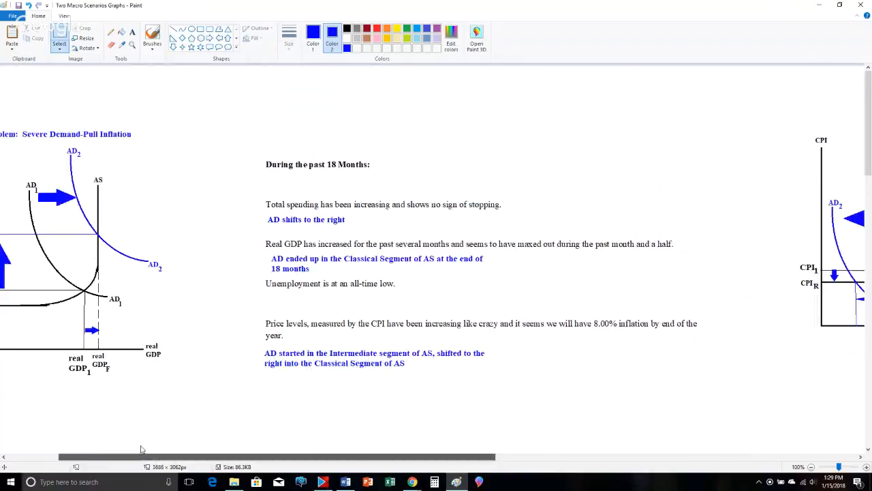
pyautogui.click(60, 33)
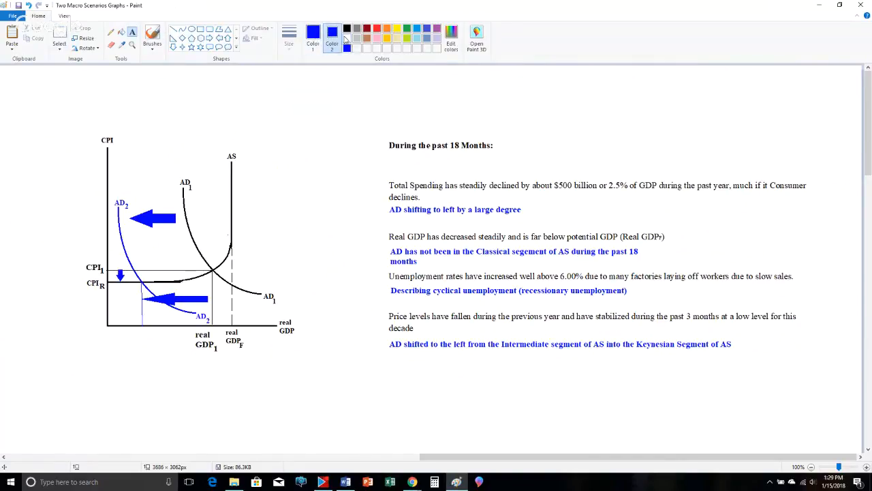
# - Label the lower output level 'real GDP 2' and place it beneath the axis under AD2's guide line
pyautogui.click(313, 31)
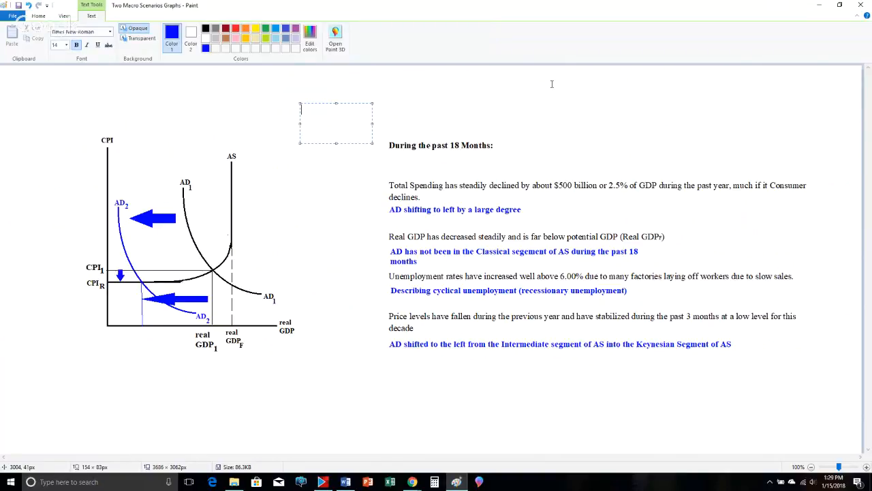
pyautogui.write('real')
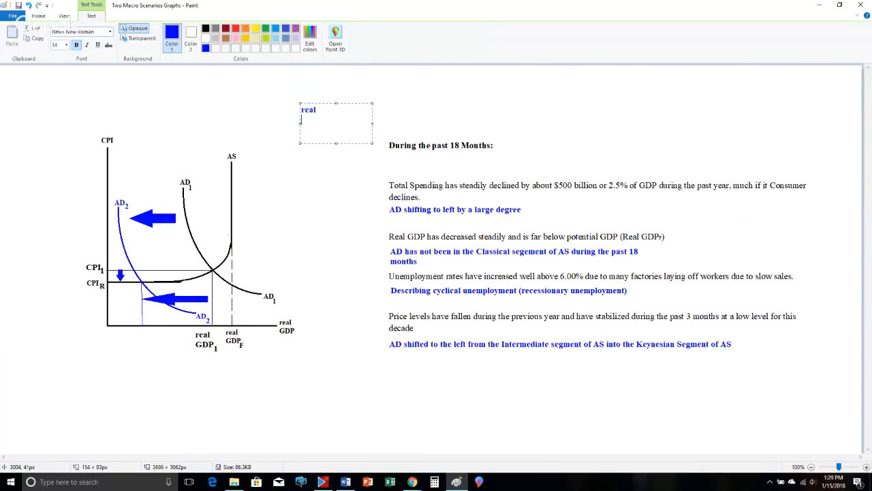
pyautogui.write('GDP  2')
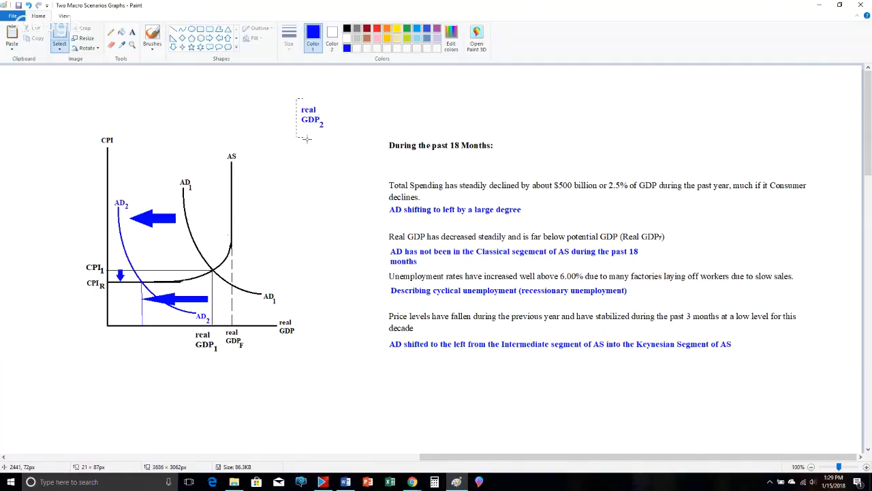
pyautogui.moveTo(308, 120); pyautogui.dragTo(149, 341)
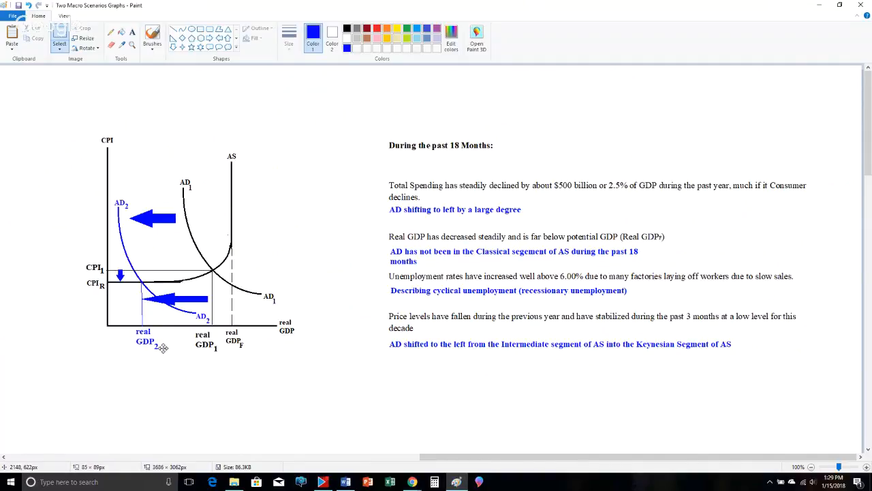
pyautogui.moveTo(341, 413)
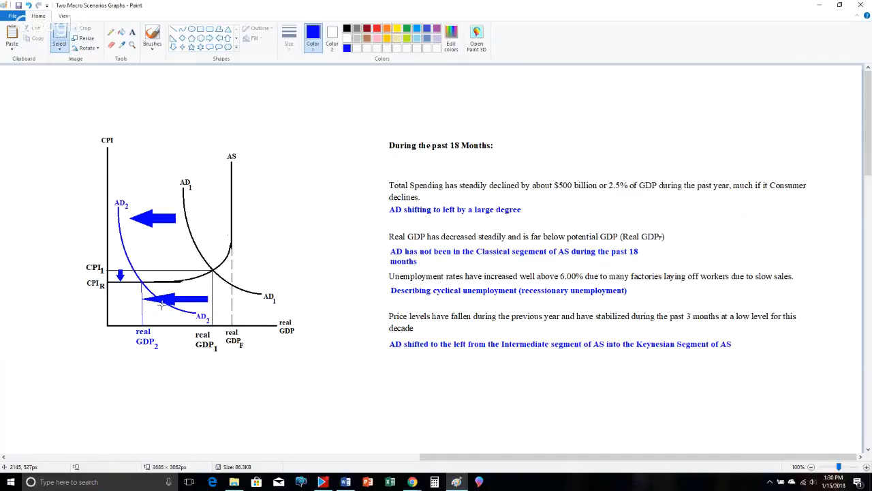
pyautogui.moveTo(643, 305)
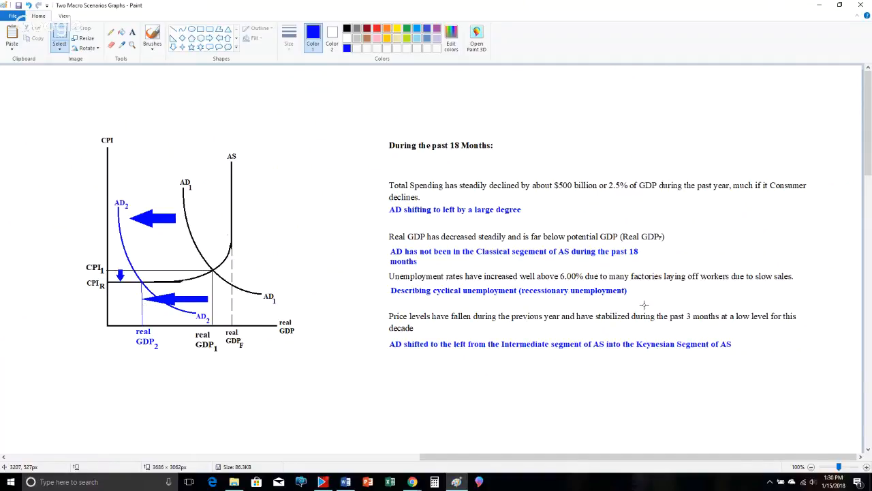
pyautogui.moveTo(215, 353)
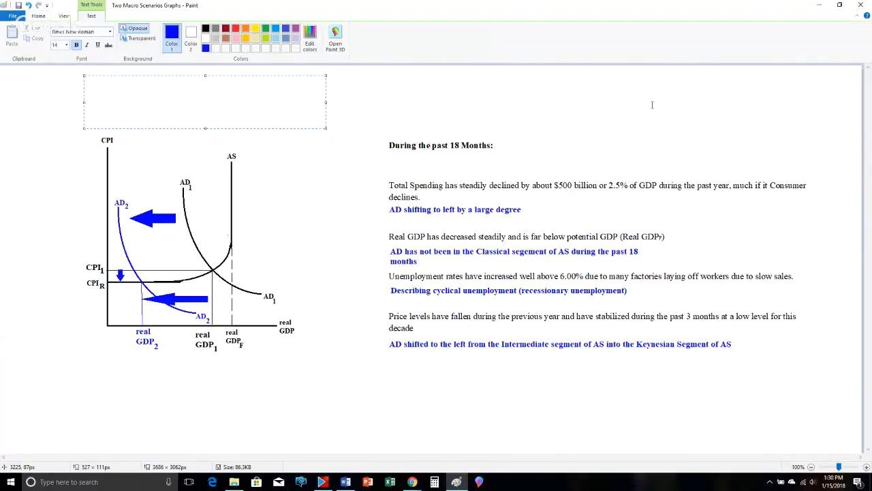
# - Type the title 'Problem: Severe Recession' in blue and position it above the recession graph
pyautogui.write('Pro')
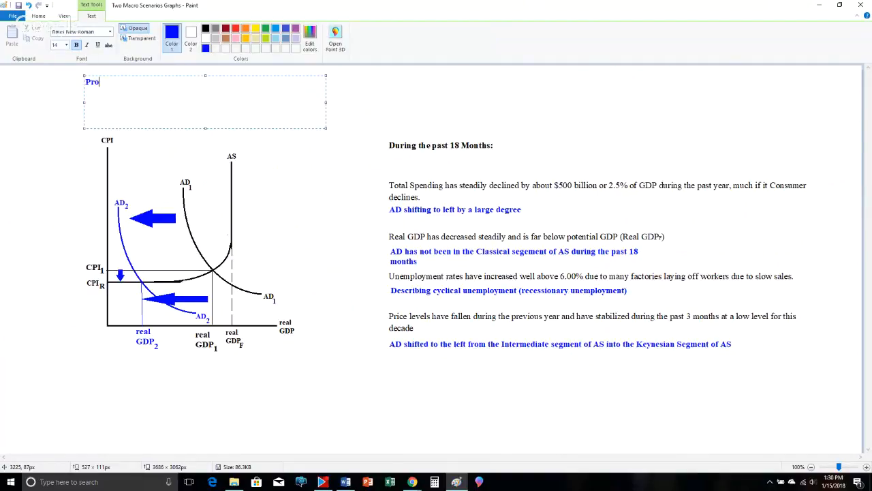
pyautogui.write('blem')
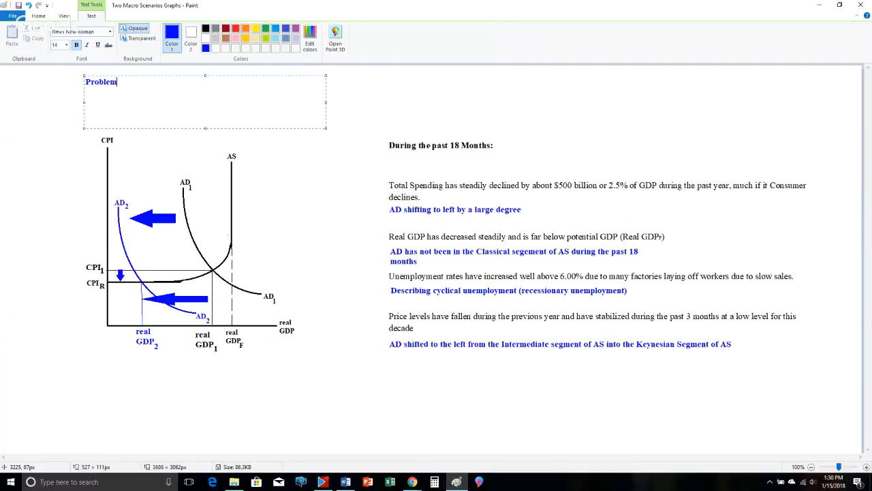
pyautogui.write(':')
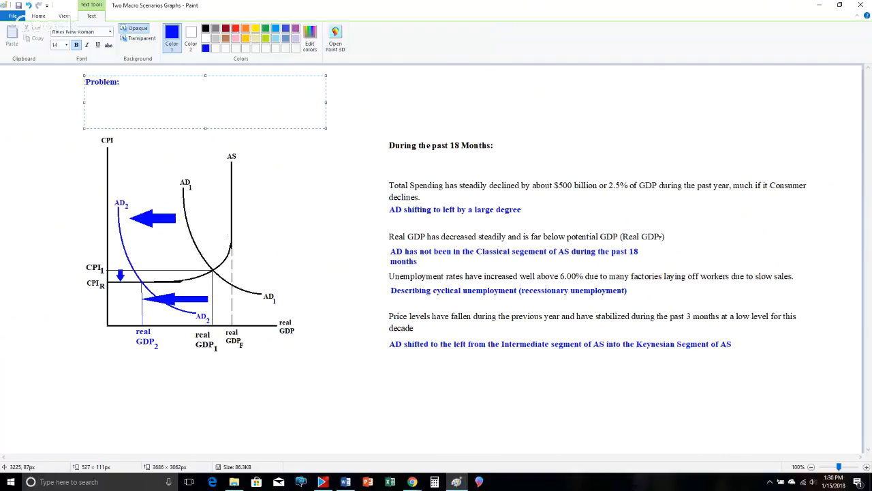
pyautogui.click(123, 82)
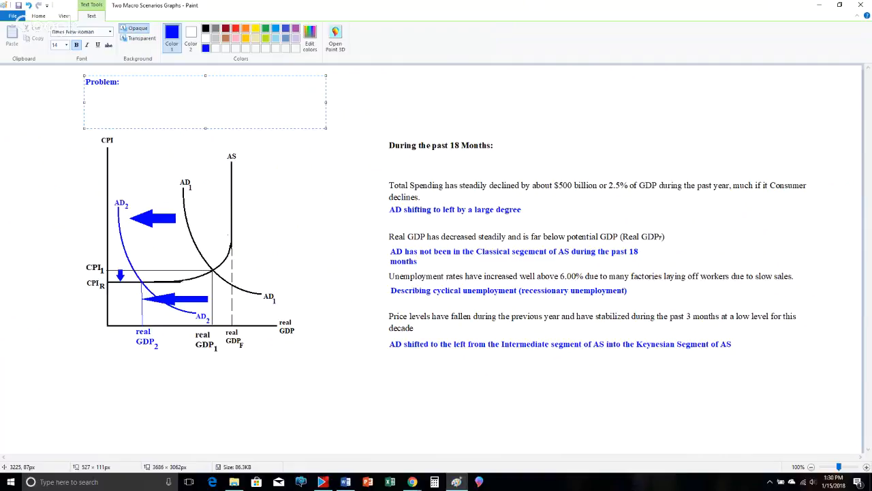
pyautogui.click(122, 82)
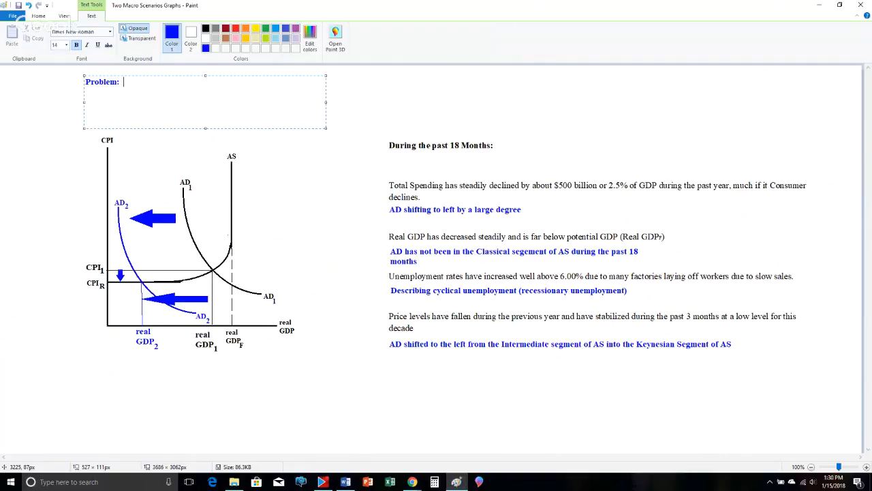
pyautogui.write('Severe')
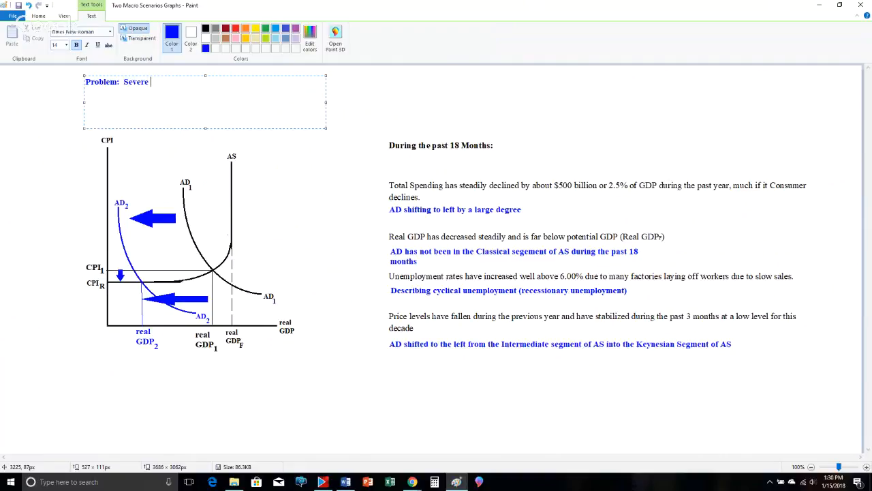
pyautogui.write('Recession')
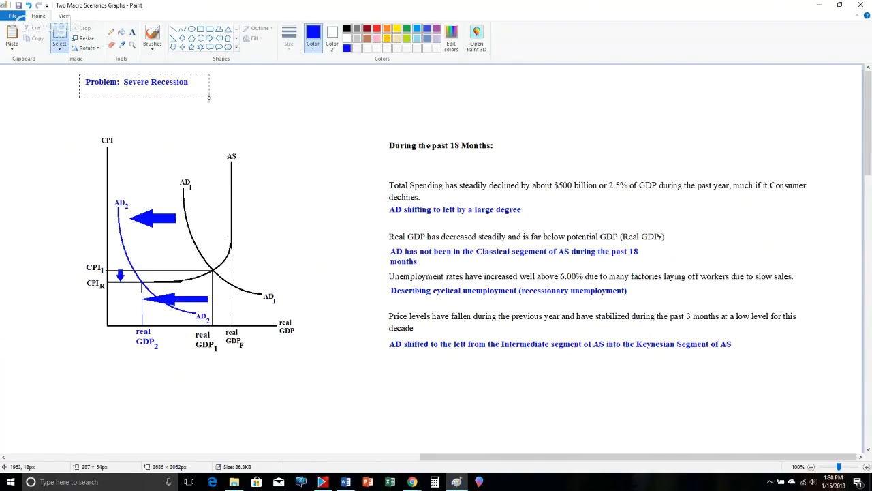
pyautogui.moveTo(145, 82); pyautogui.dragTo(164, 122)
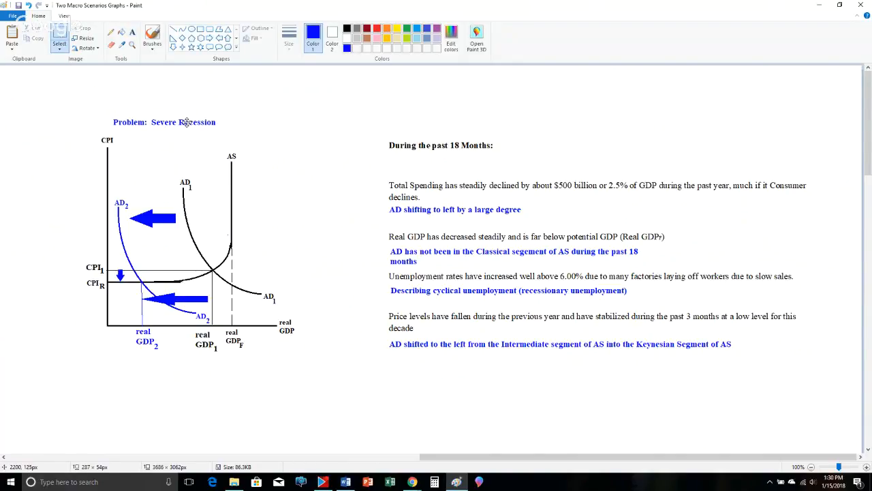